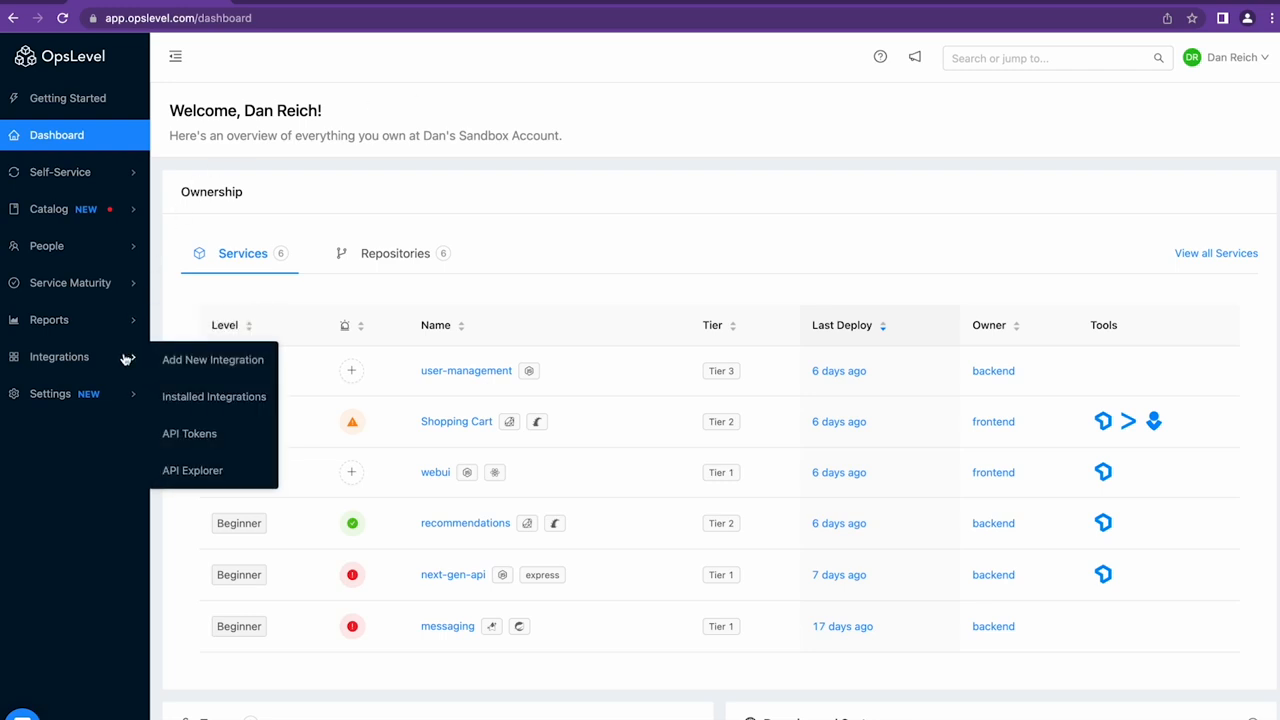
Filter new integrations to the Alerts category and start adding New Relic.
click(212, 359)
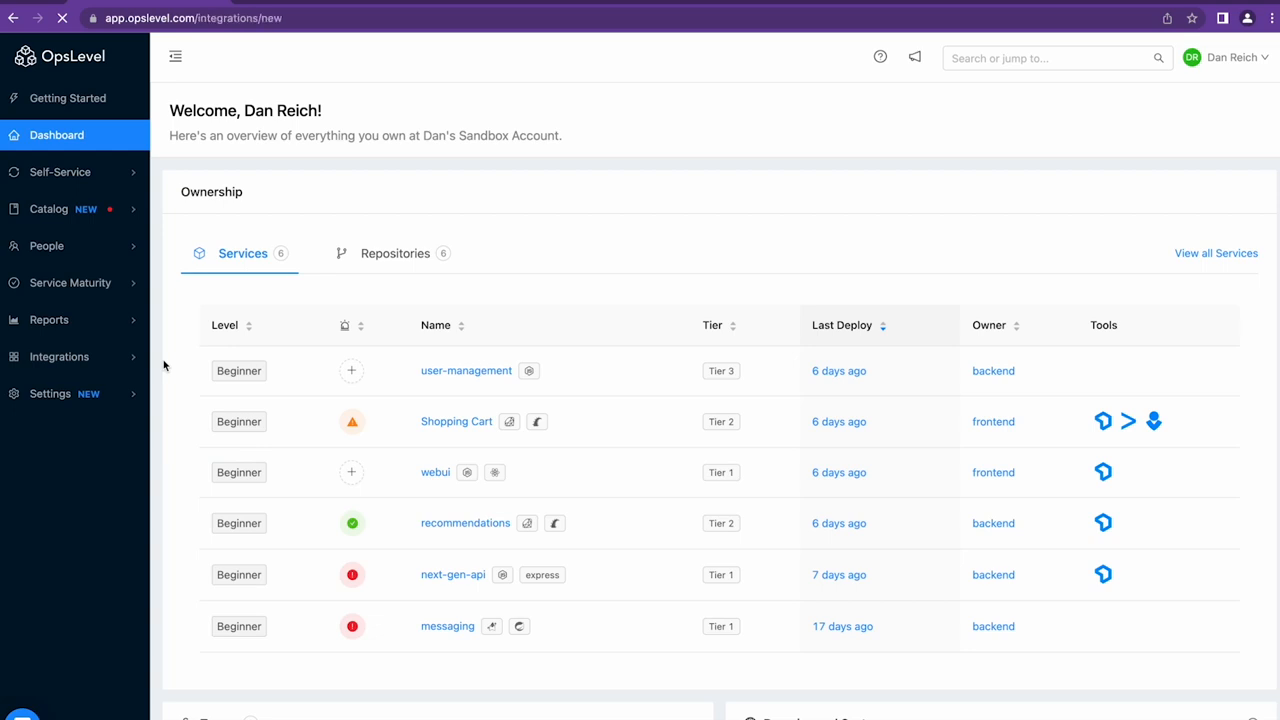
click(59, 356)
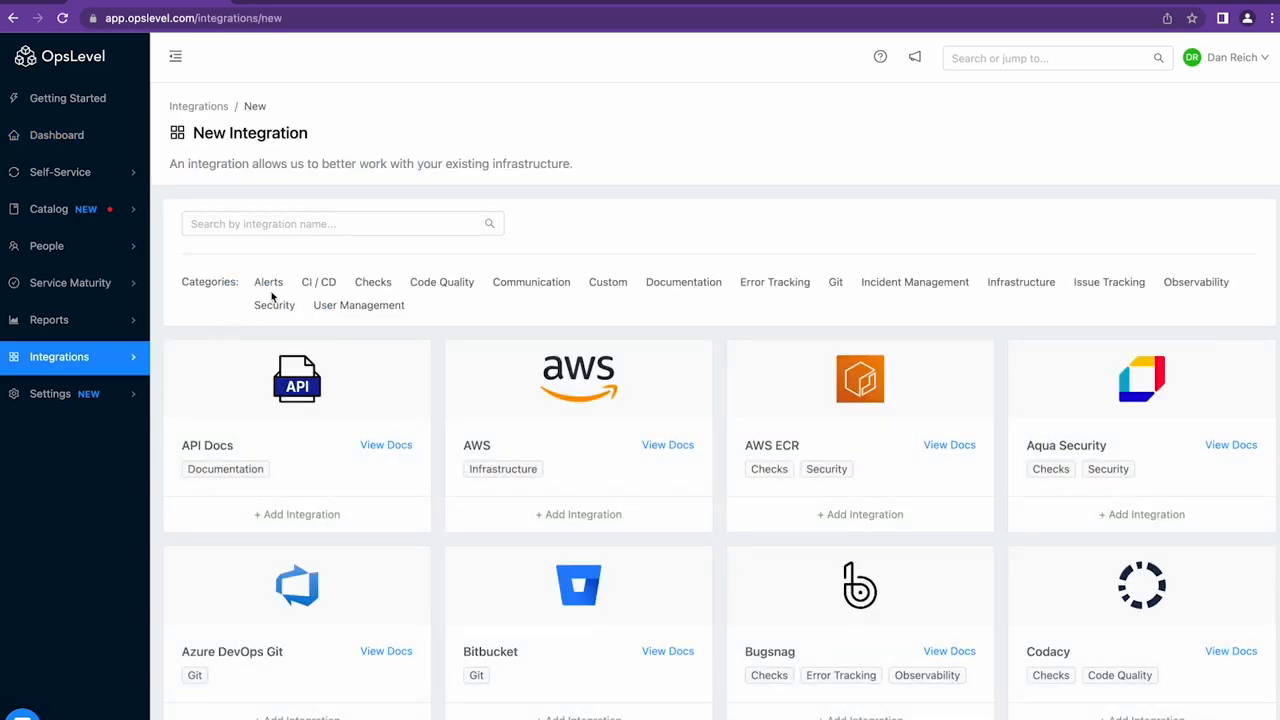
click(268, 281)
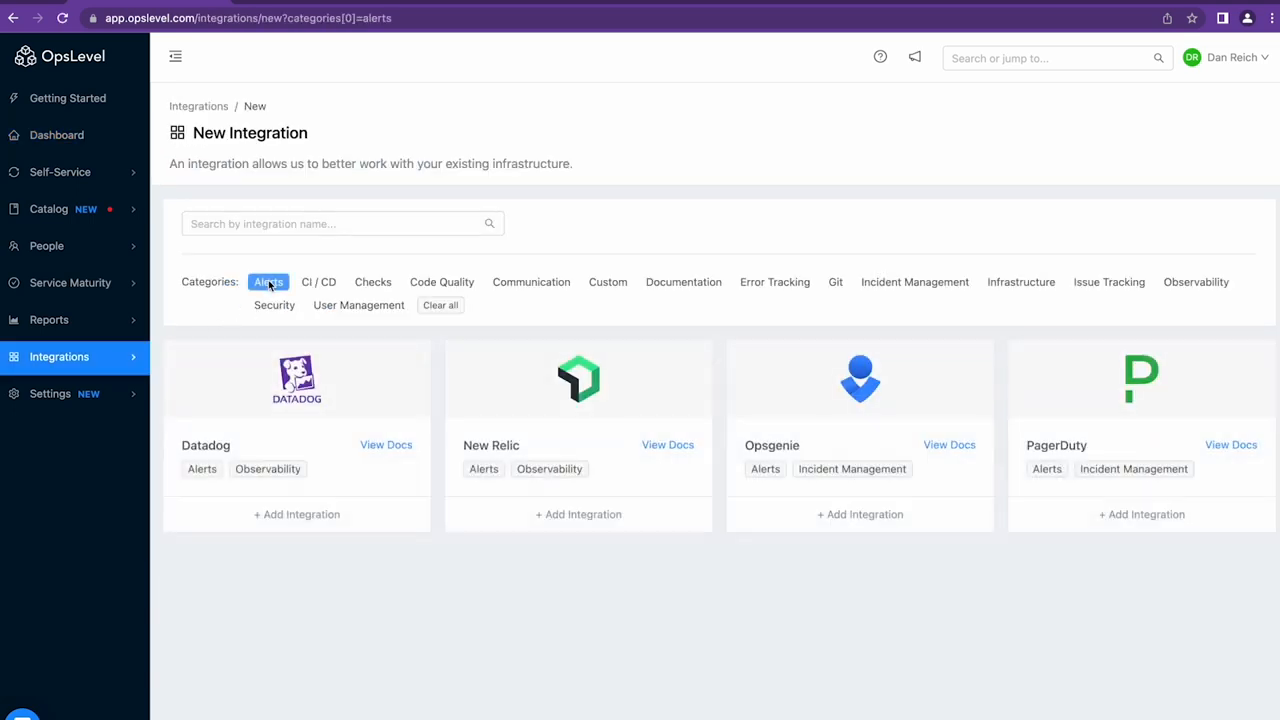
click(578, 514)
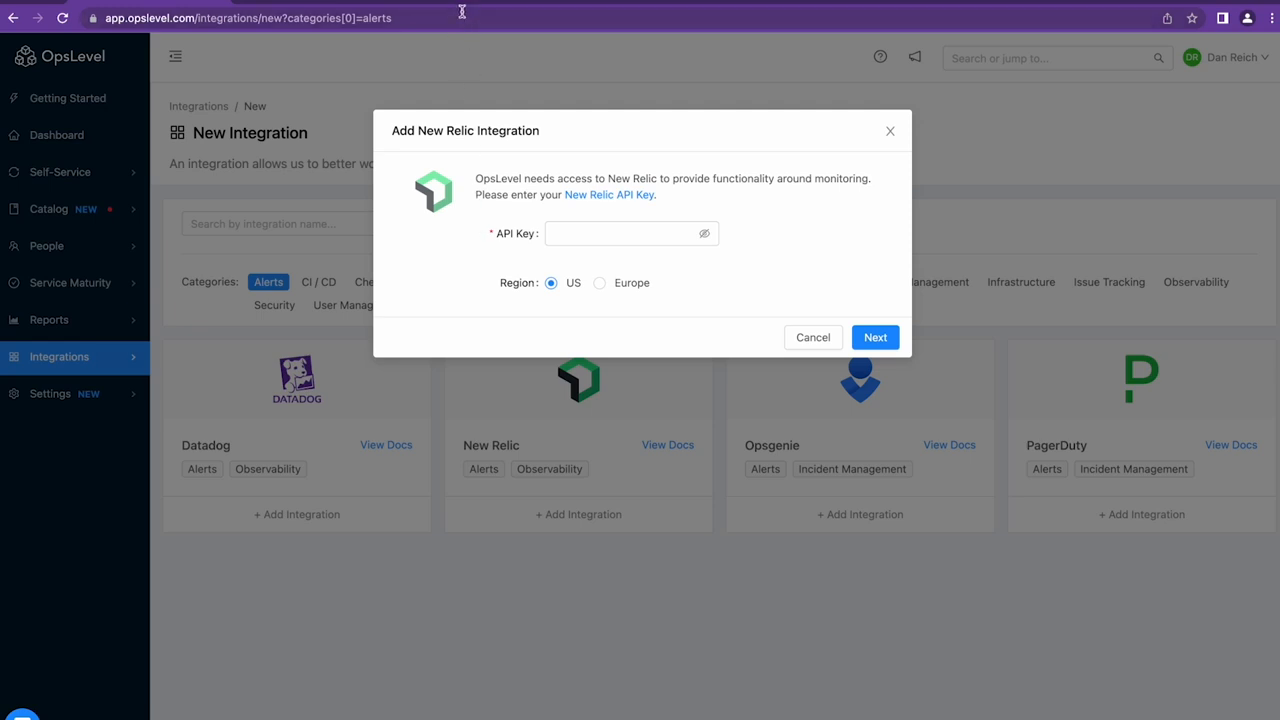
Install the New Relic integration with the US region selected.
click(874, 337)
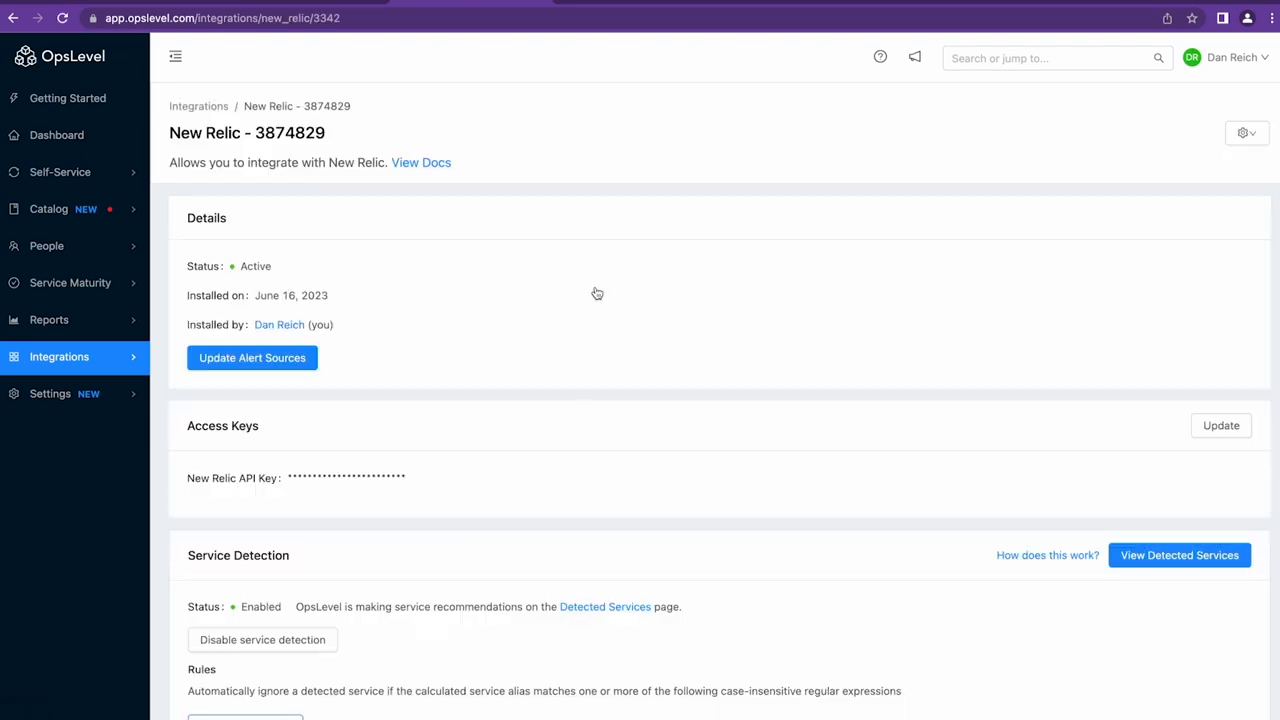
mouse_move(603, 137)
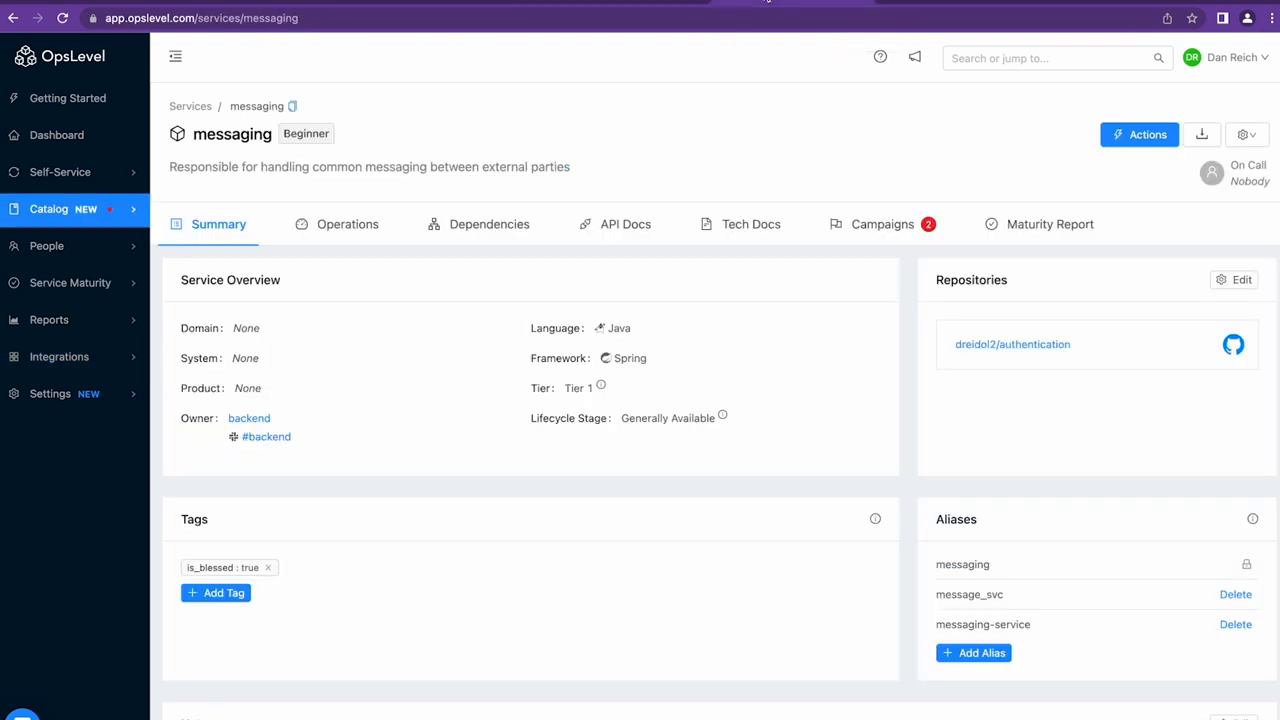
mouse_move(583, 131)
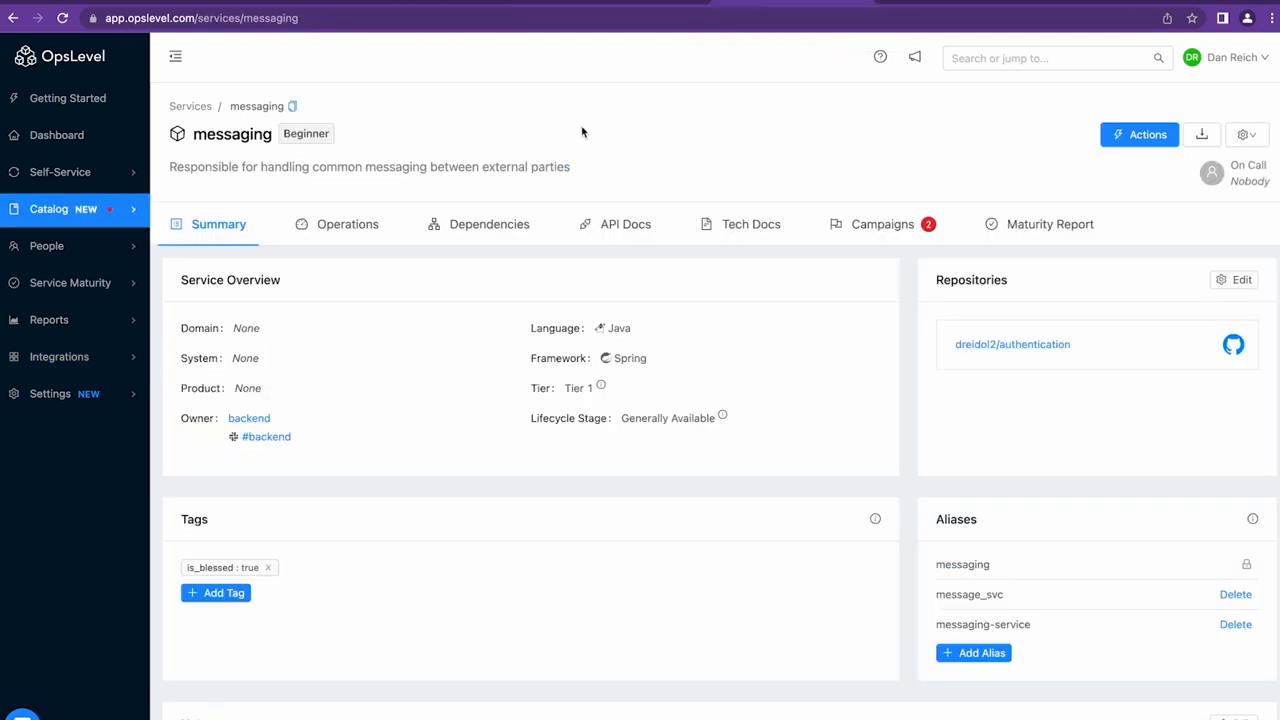
Open the messaging service's Operations tab and scroll to its empty Alert Sources section.
scroll(down, 3)
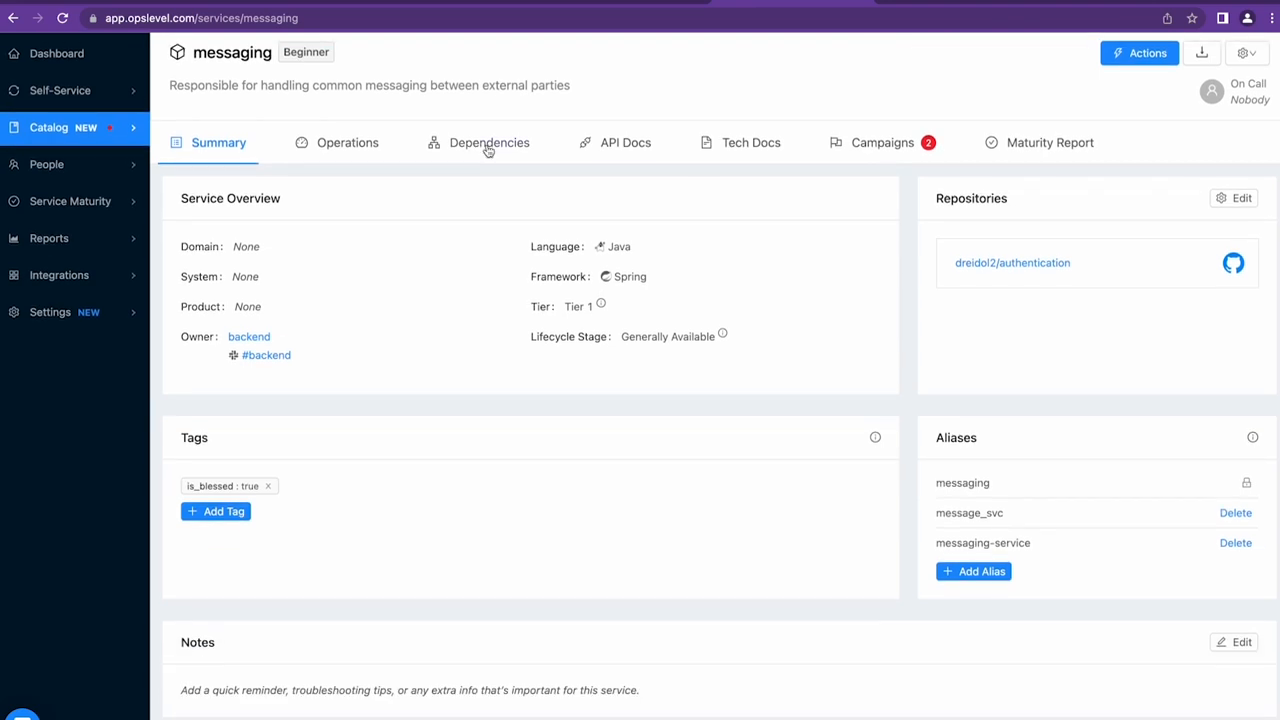
mouse_move(935, 490)
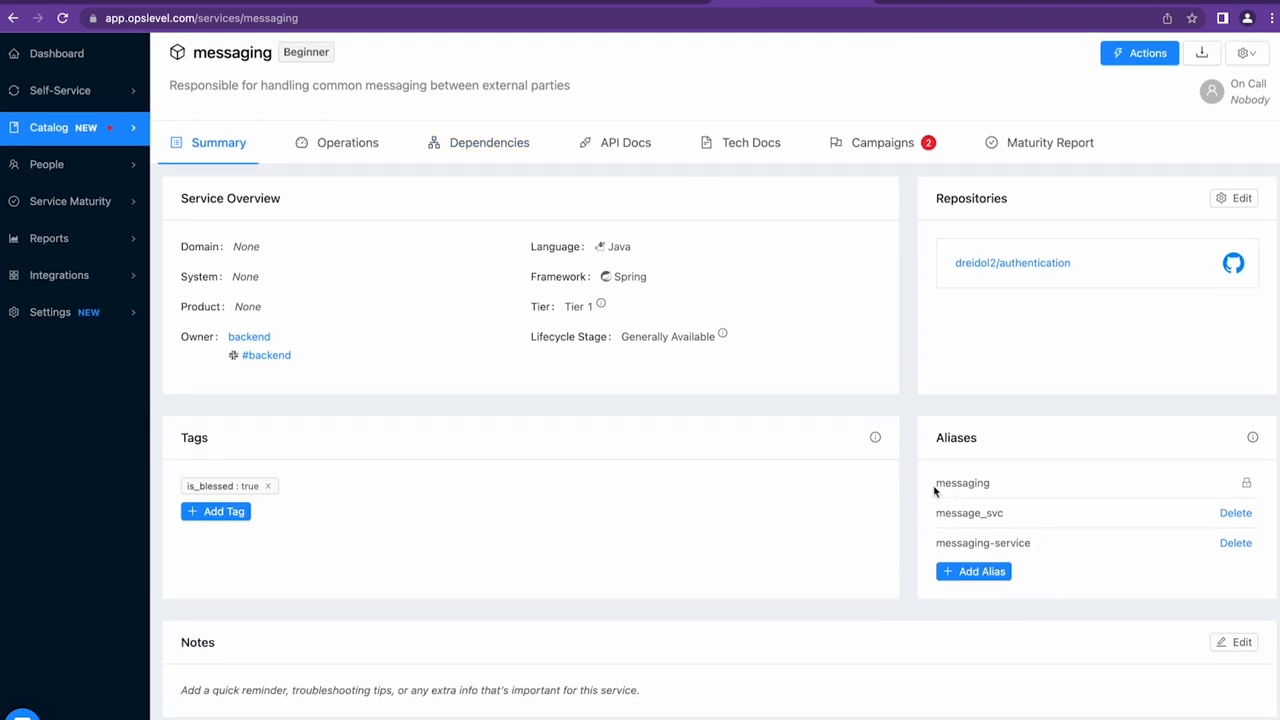
mouse_move(418, 175)
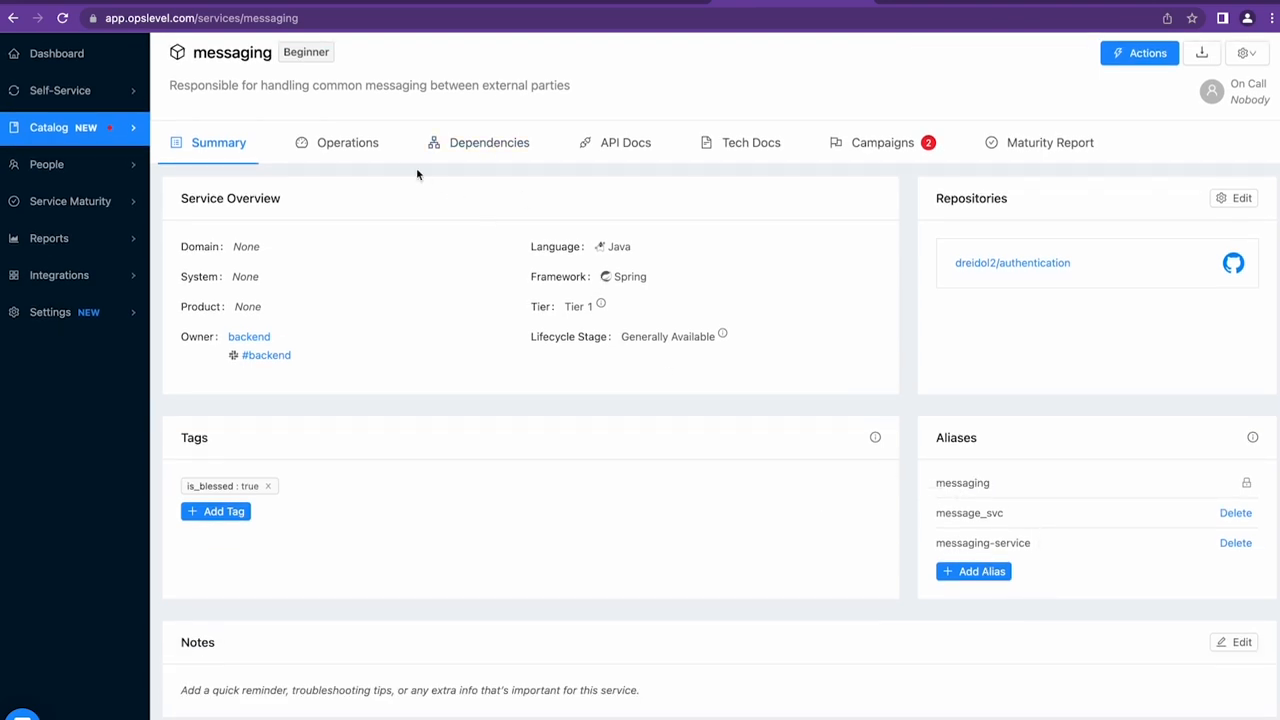
click(347, 142)
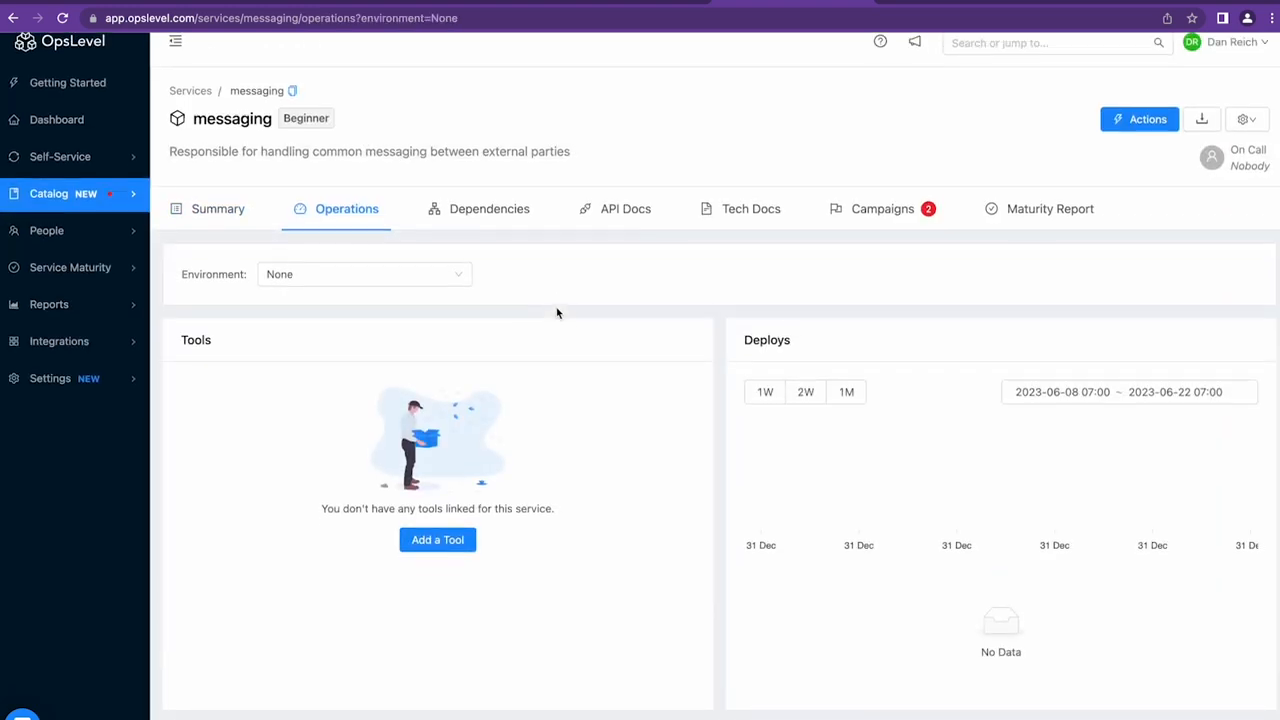
scroll(down, 3)
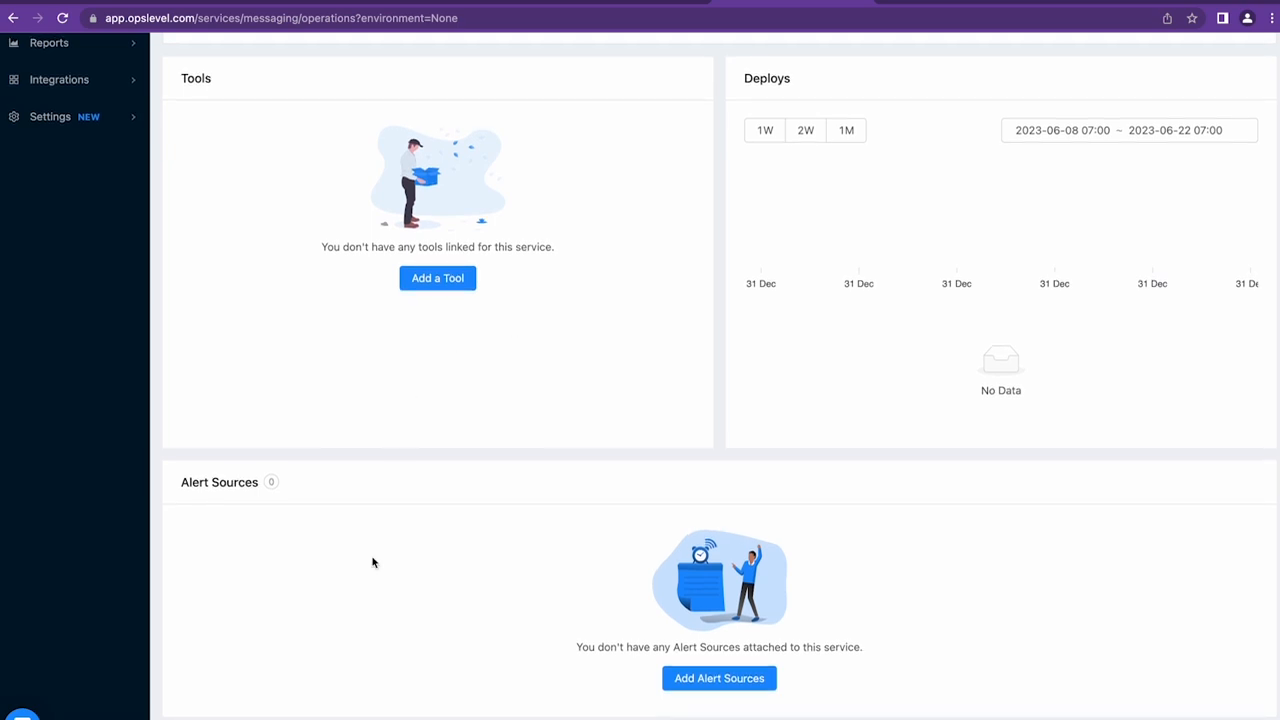
Attach New Relic alert sources Authentication, recommendations and FastAPI App to the messaging service.
click(719, 678)
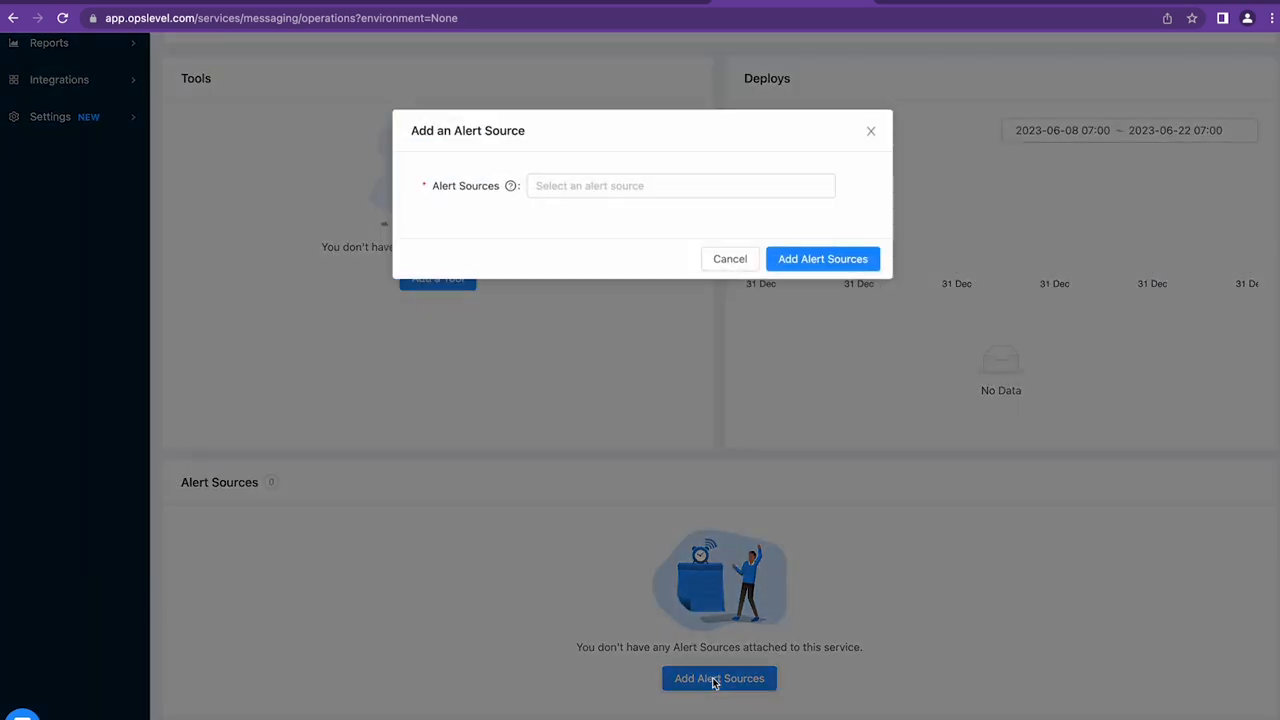
click(680, 185)
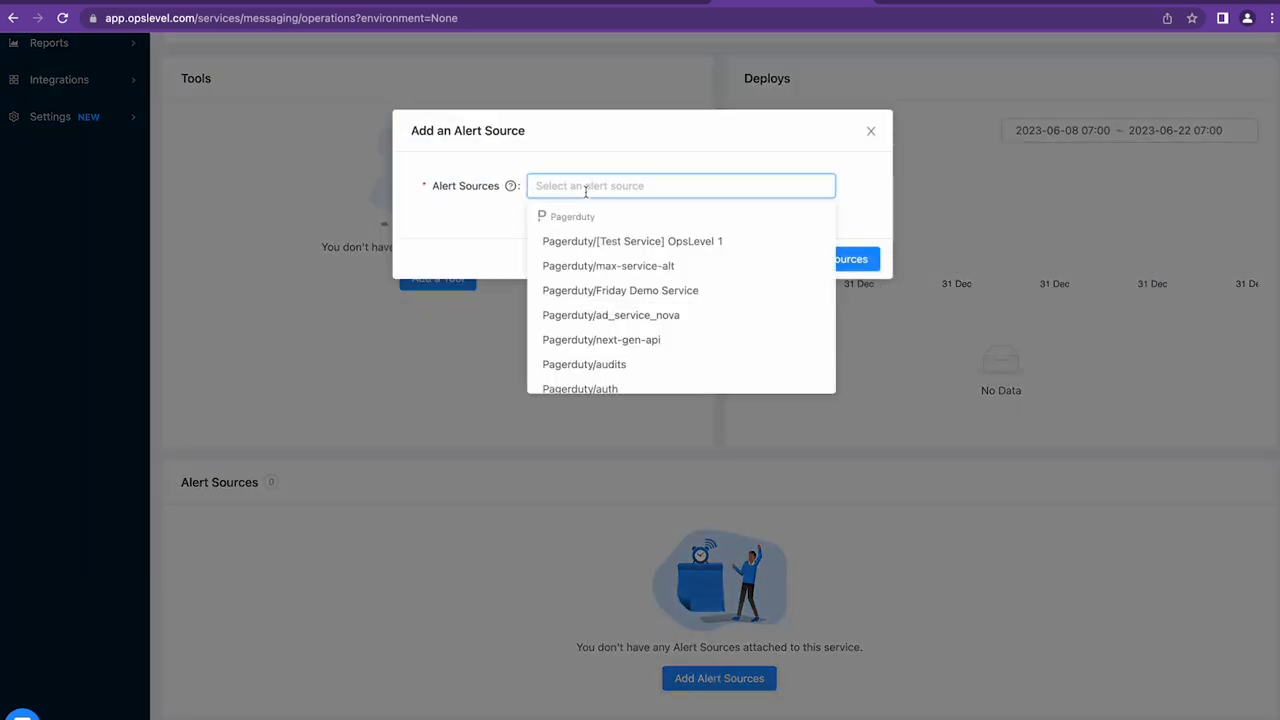
text(new)
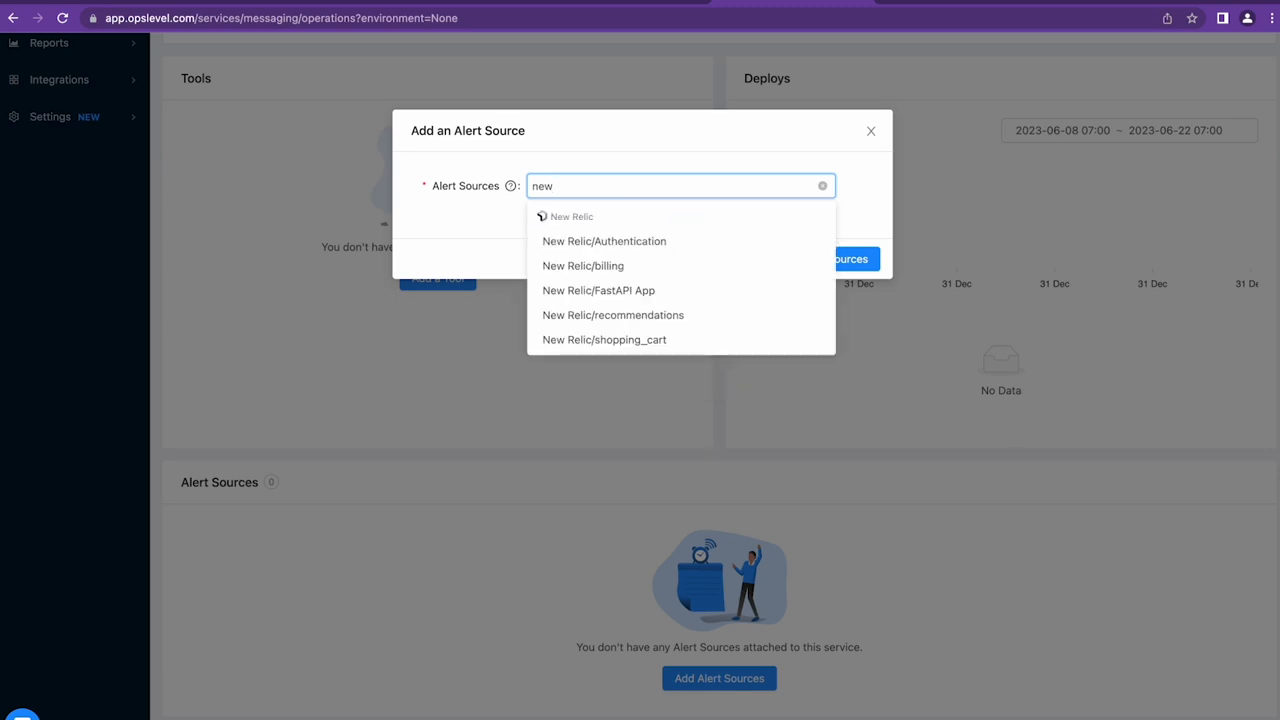
click(604, 241)
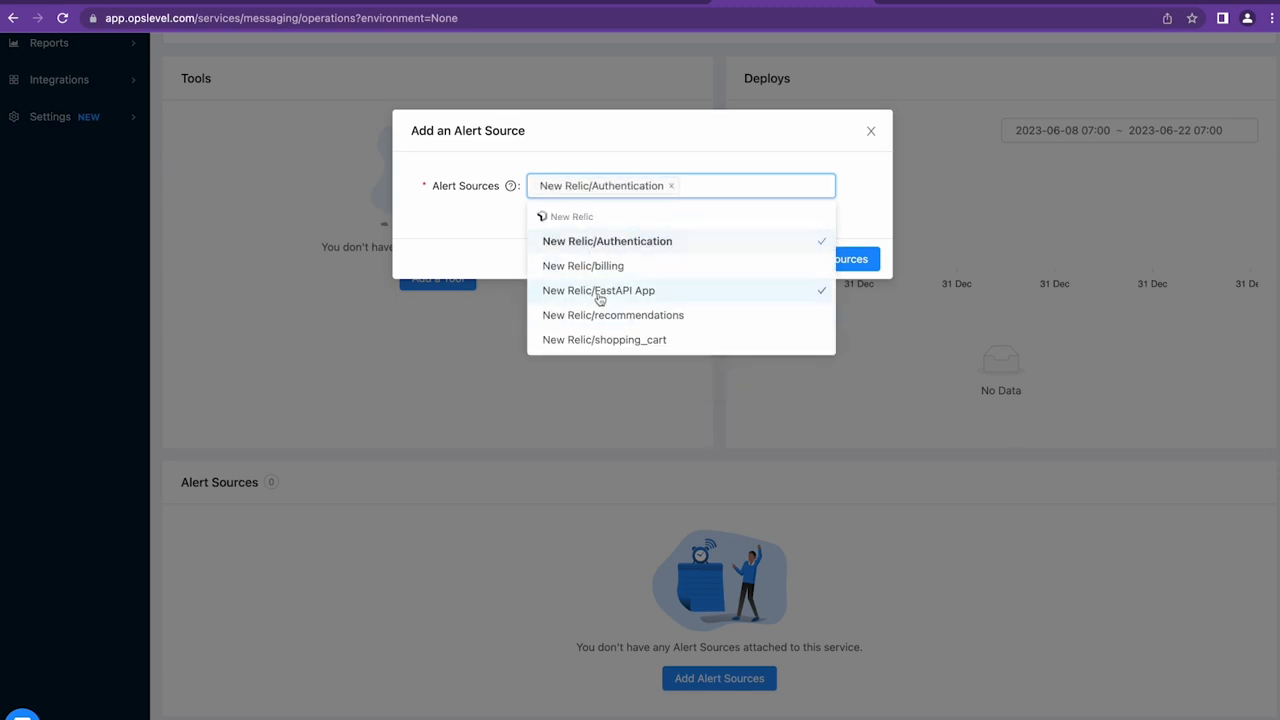
click(613, 315)
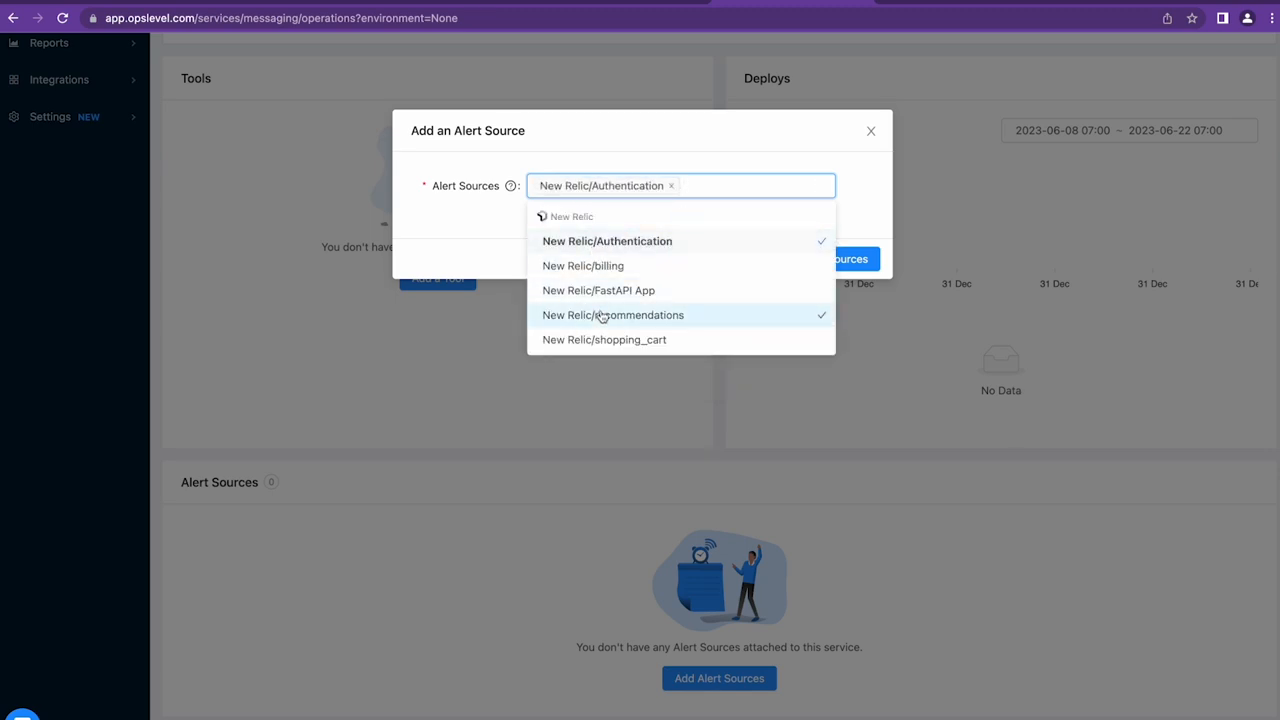
click(613, 314)
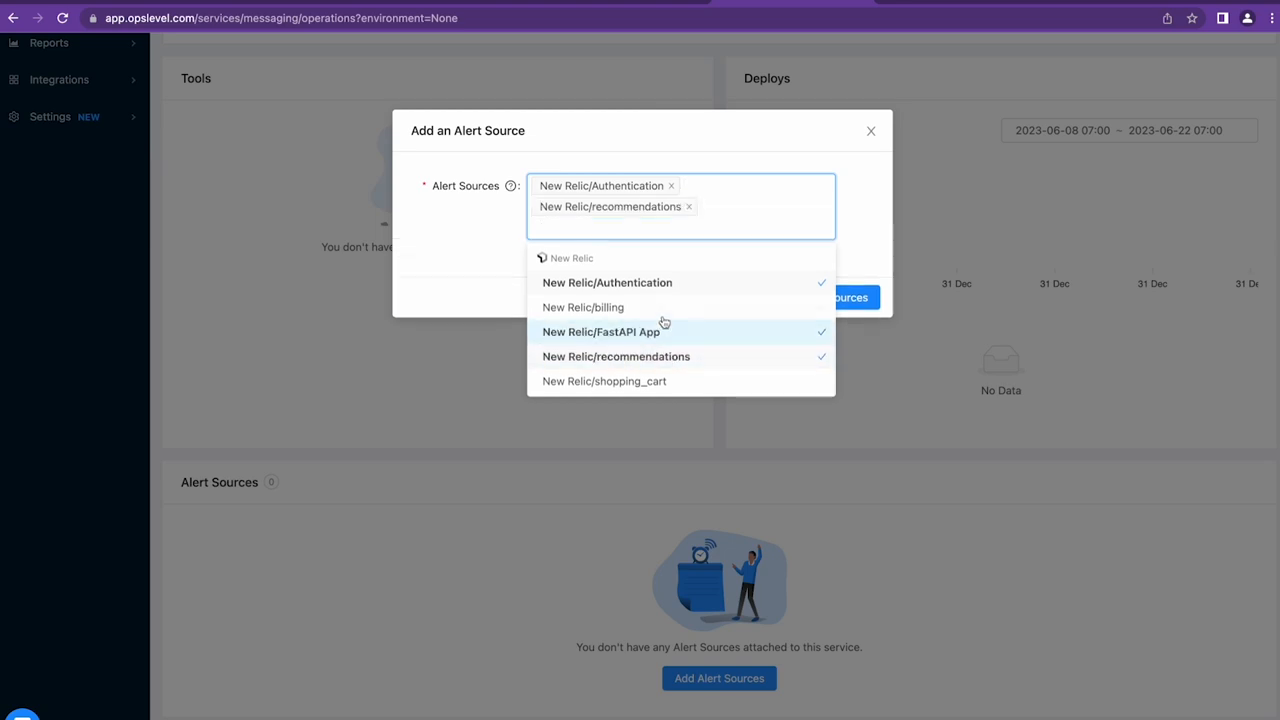
click(601, 331)
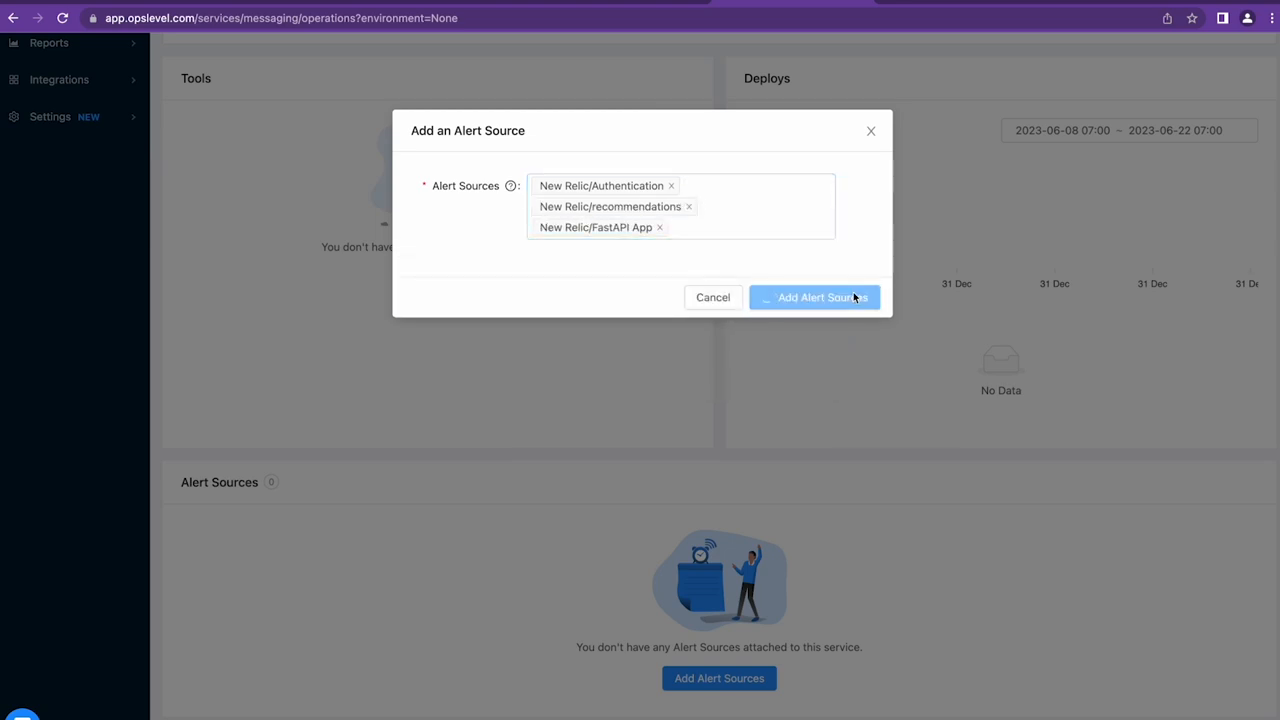
click(814, 297)
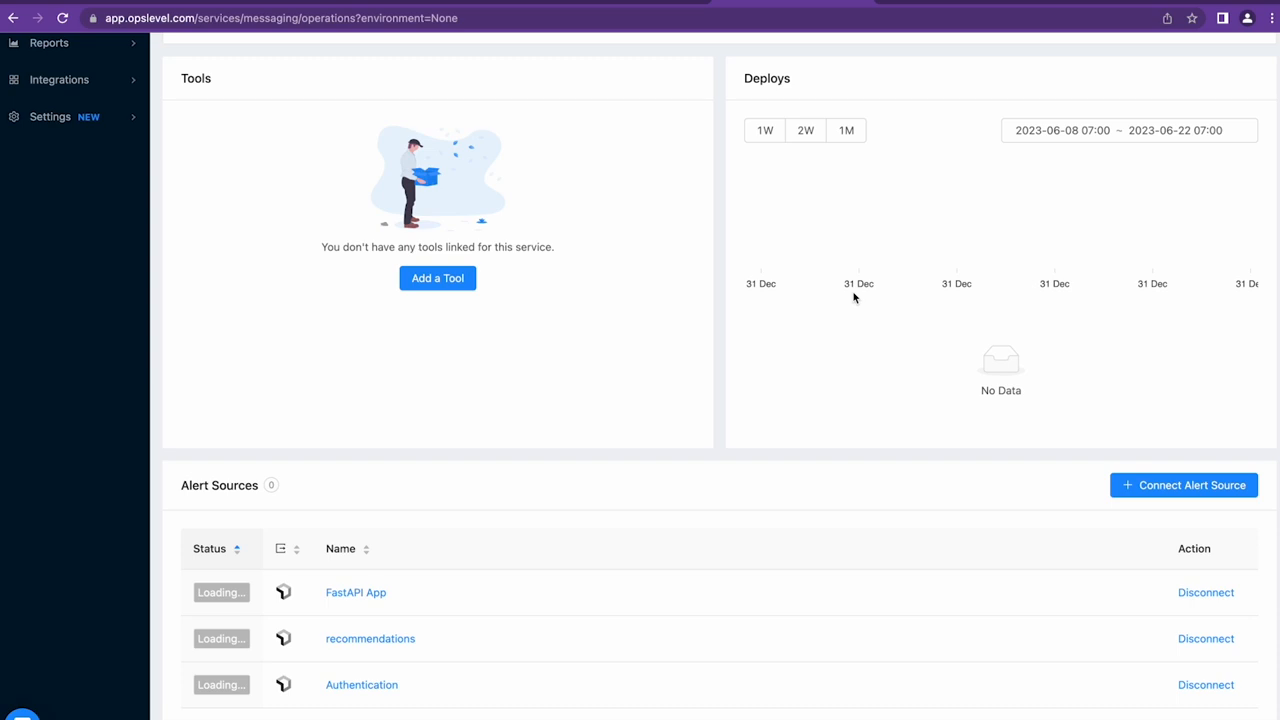
Refresh the messaging service page to reveal the red Alert badge beside Beginner.
click(62, 18)
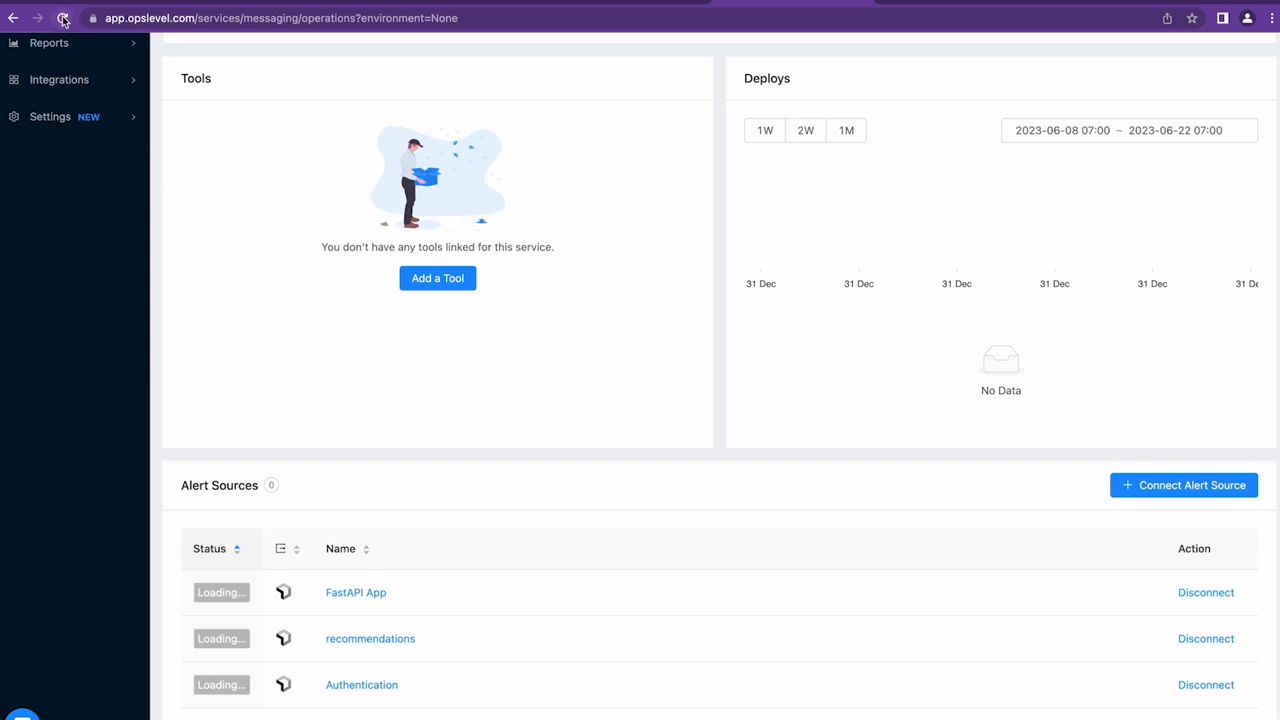
click(62, 18)
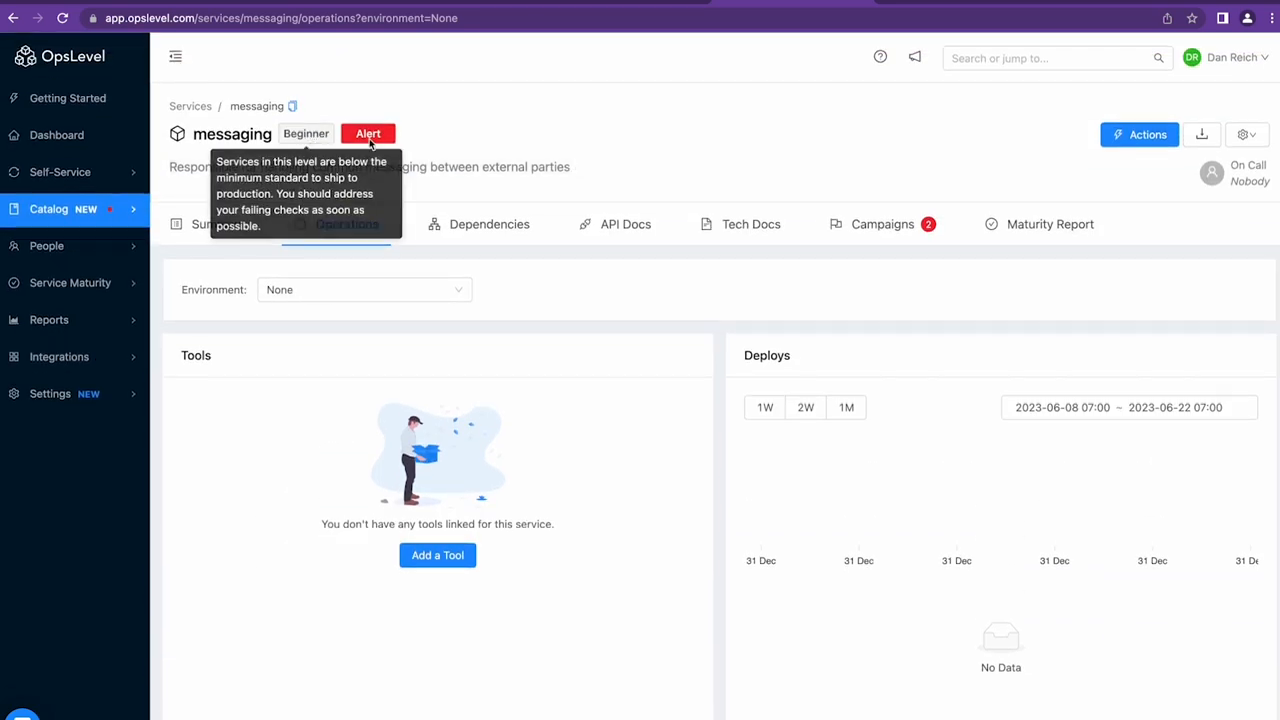
mouse_move(336, 124)
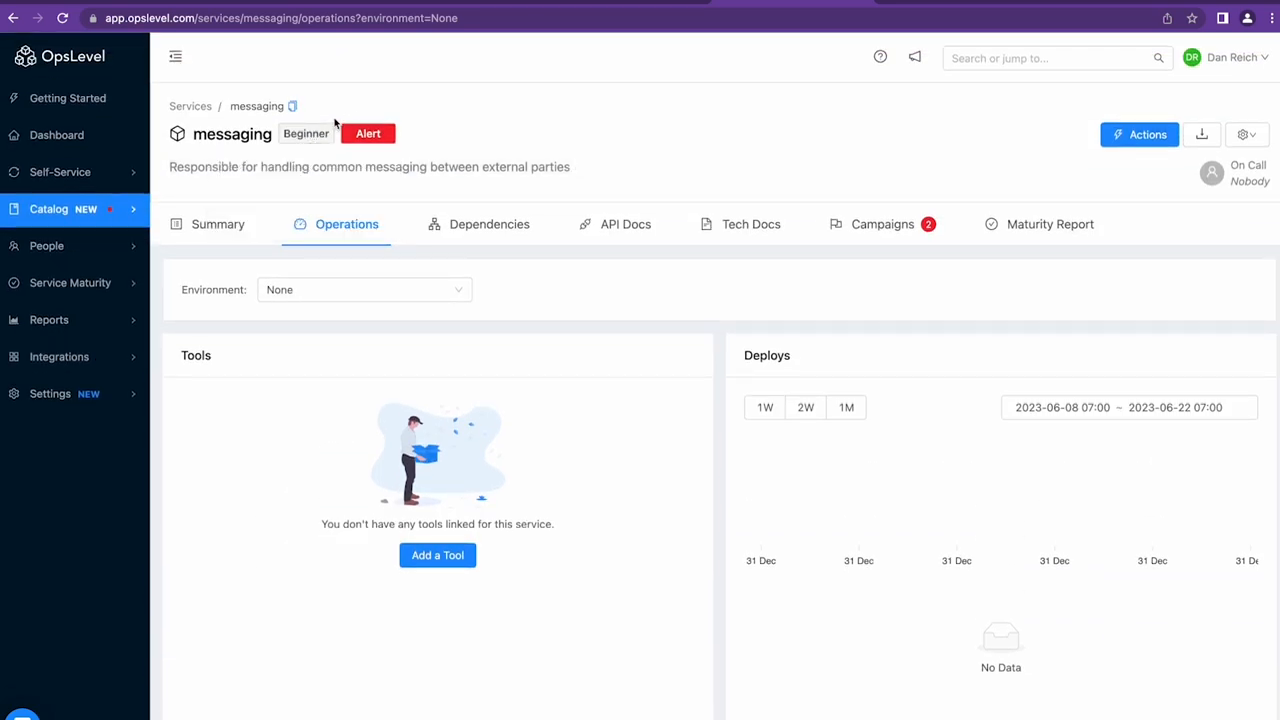
mouse_move(408, 142)
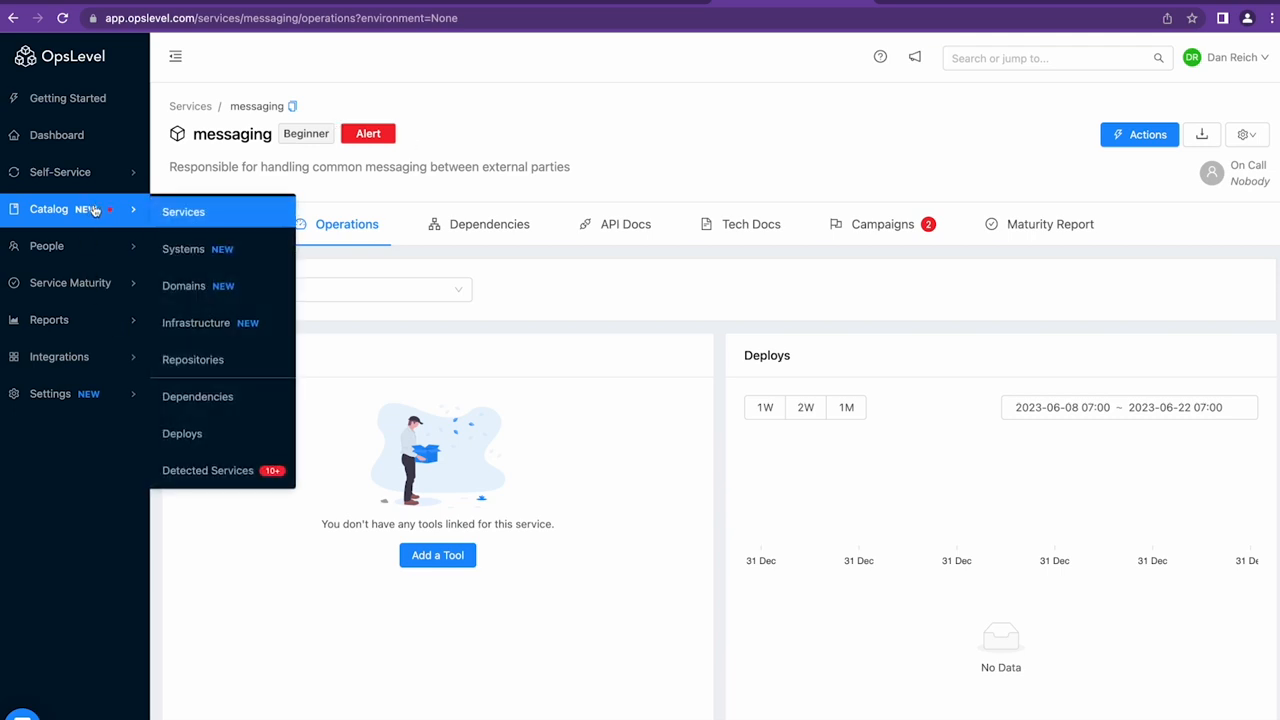
click(183, 211)
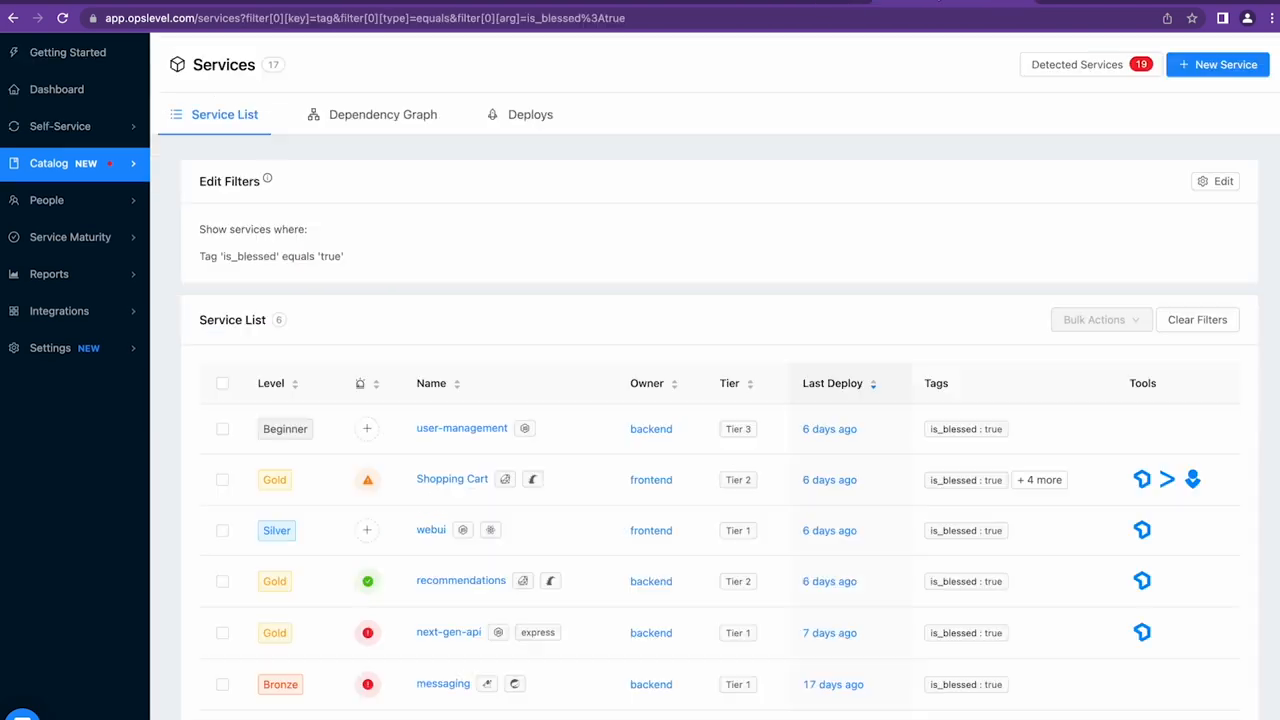
mouse_move(555, 264)
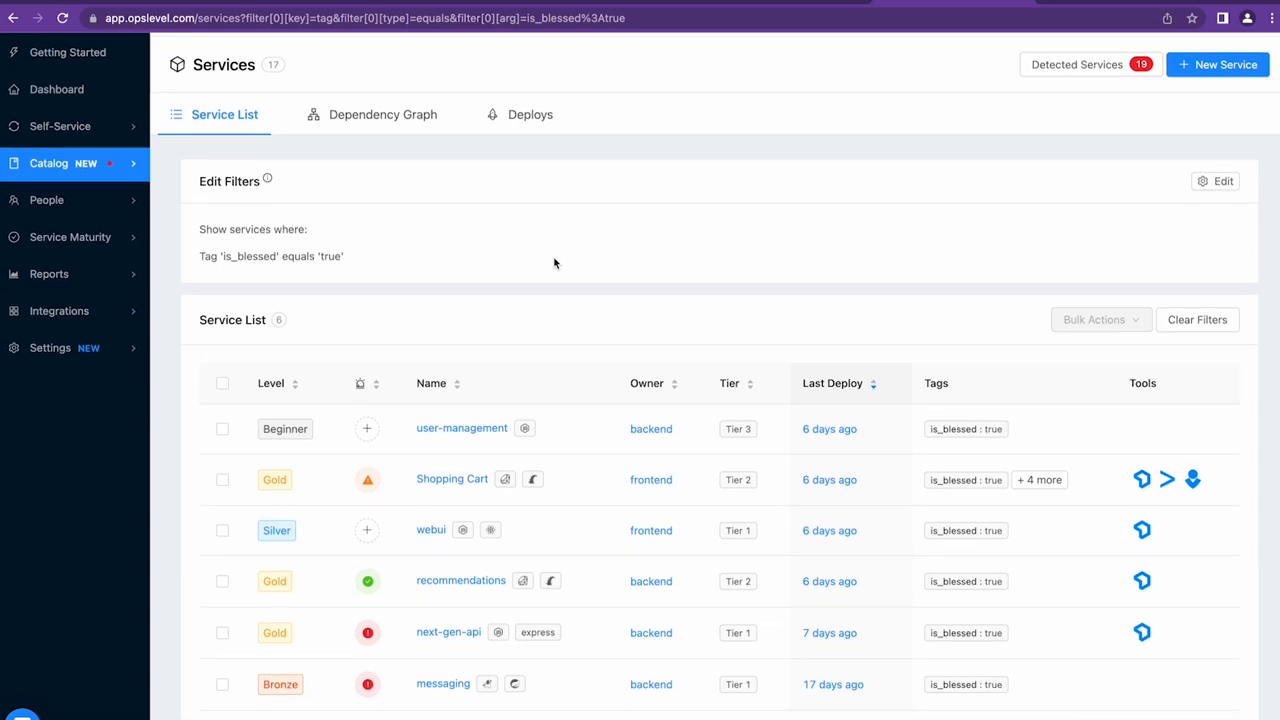
mouse_move(383, 632)
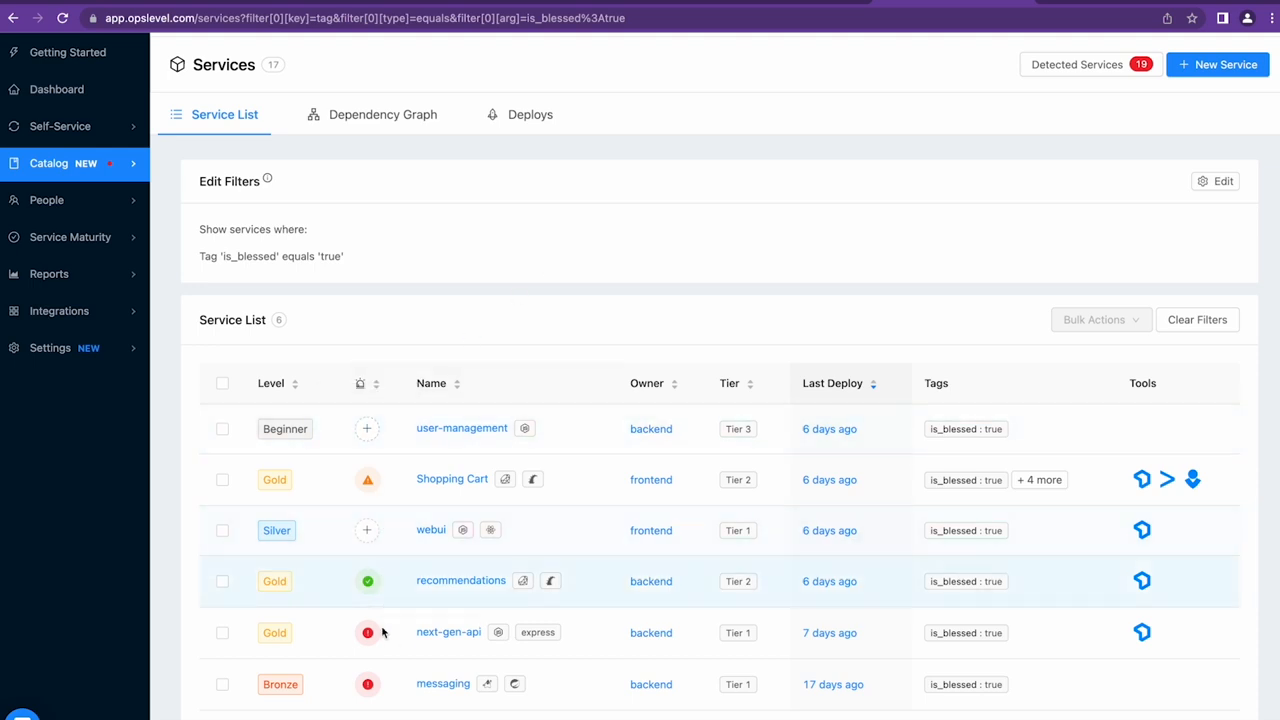
mouse_move(450, 592)
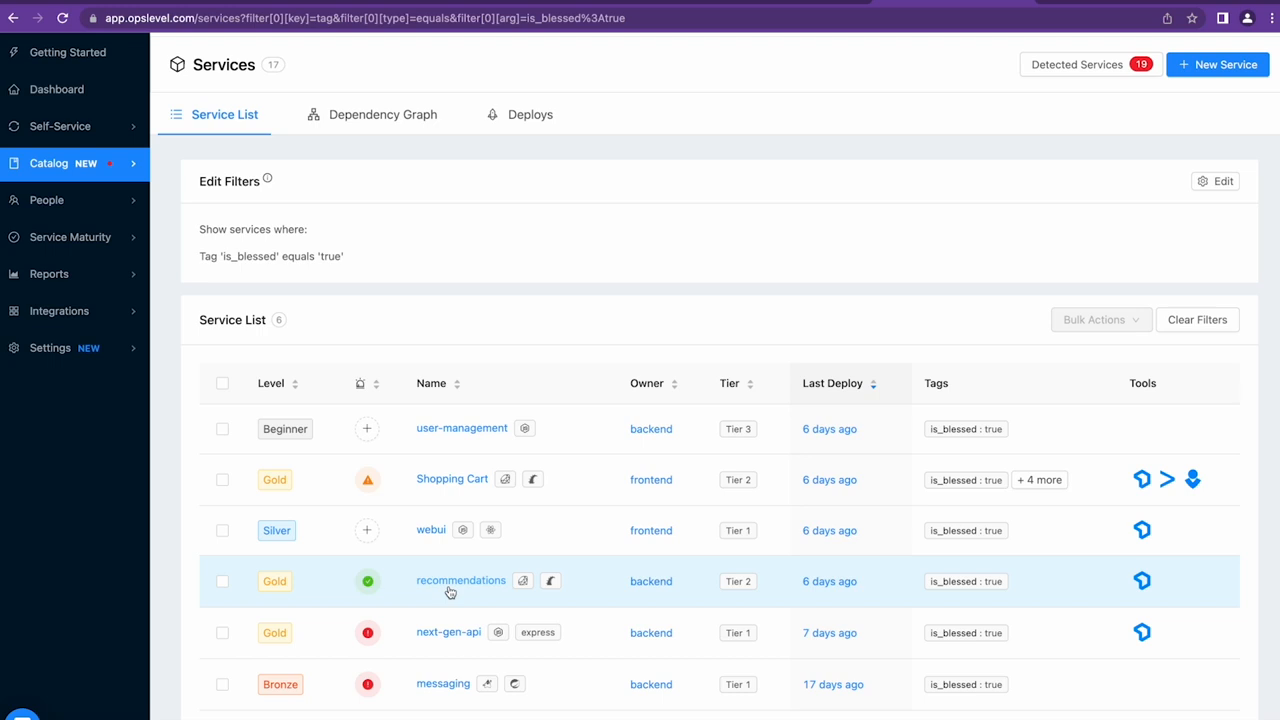
View the recommendations service's Operations tab, with its New Relic tool and OK alert source.
click(460, 580)
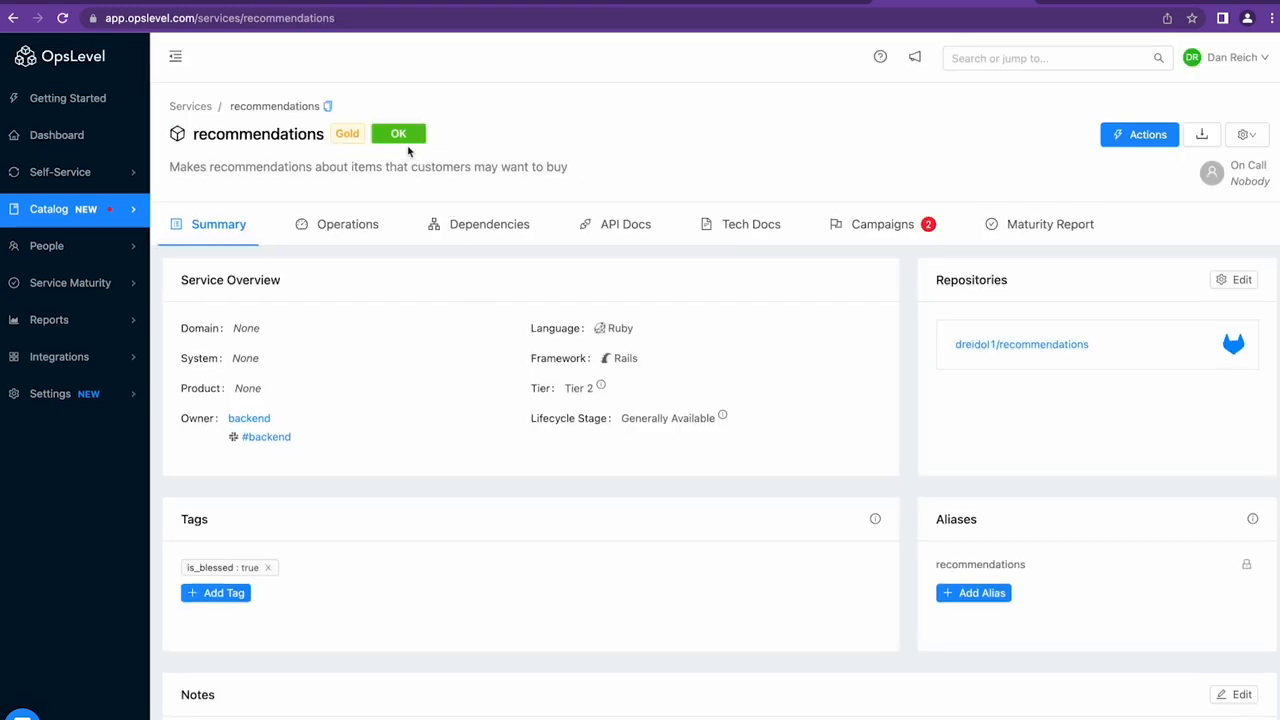
click(347, 223)
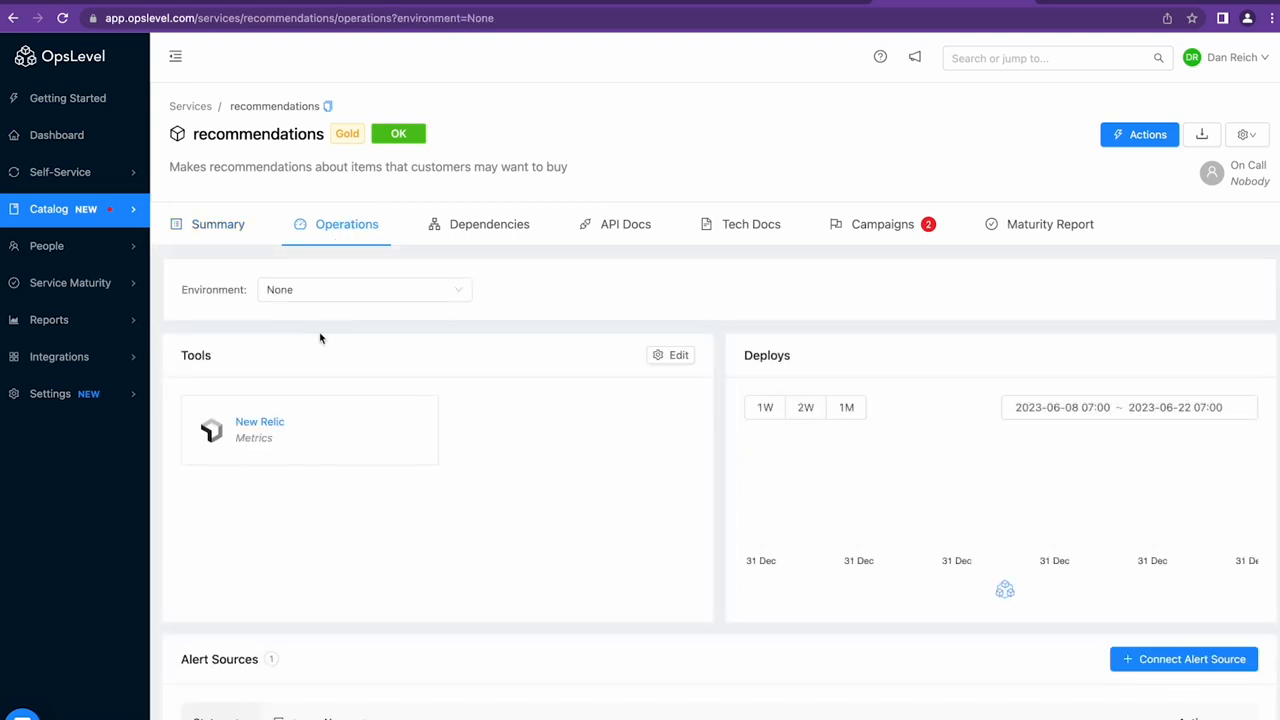
scroll(down, 3)
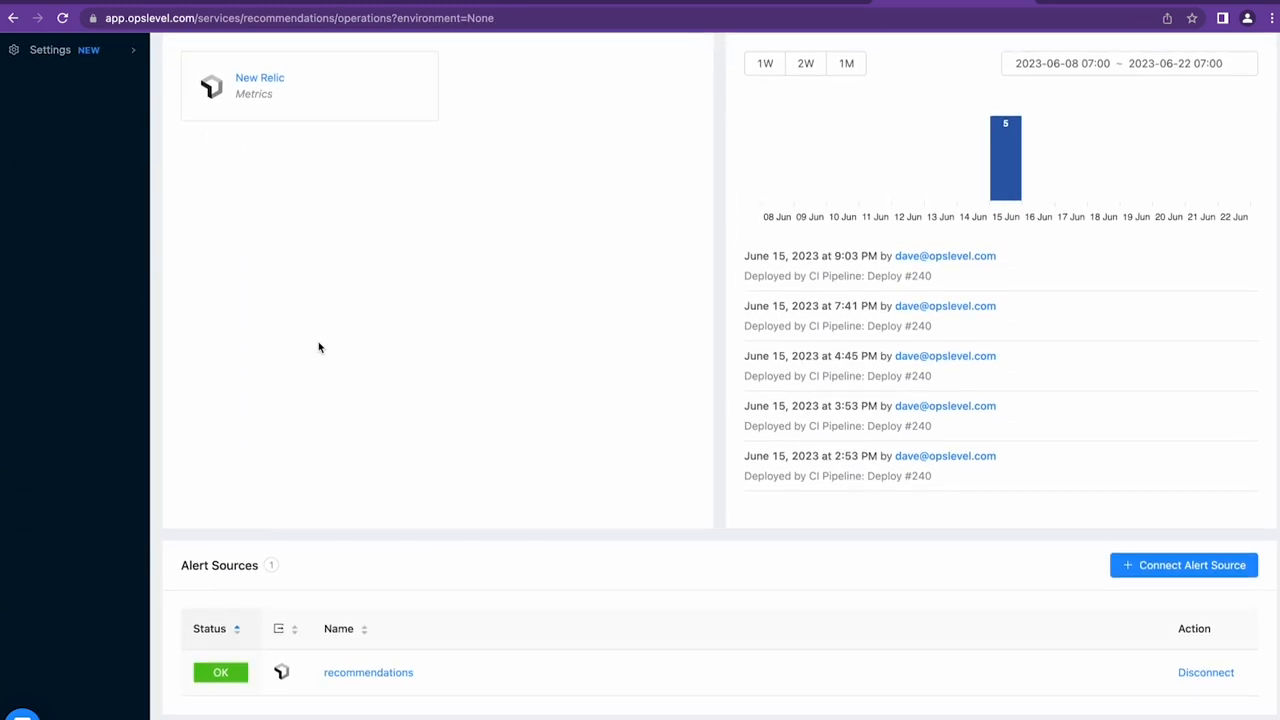
scroll(up, 3)
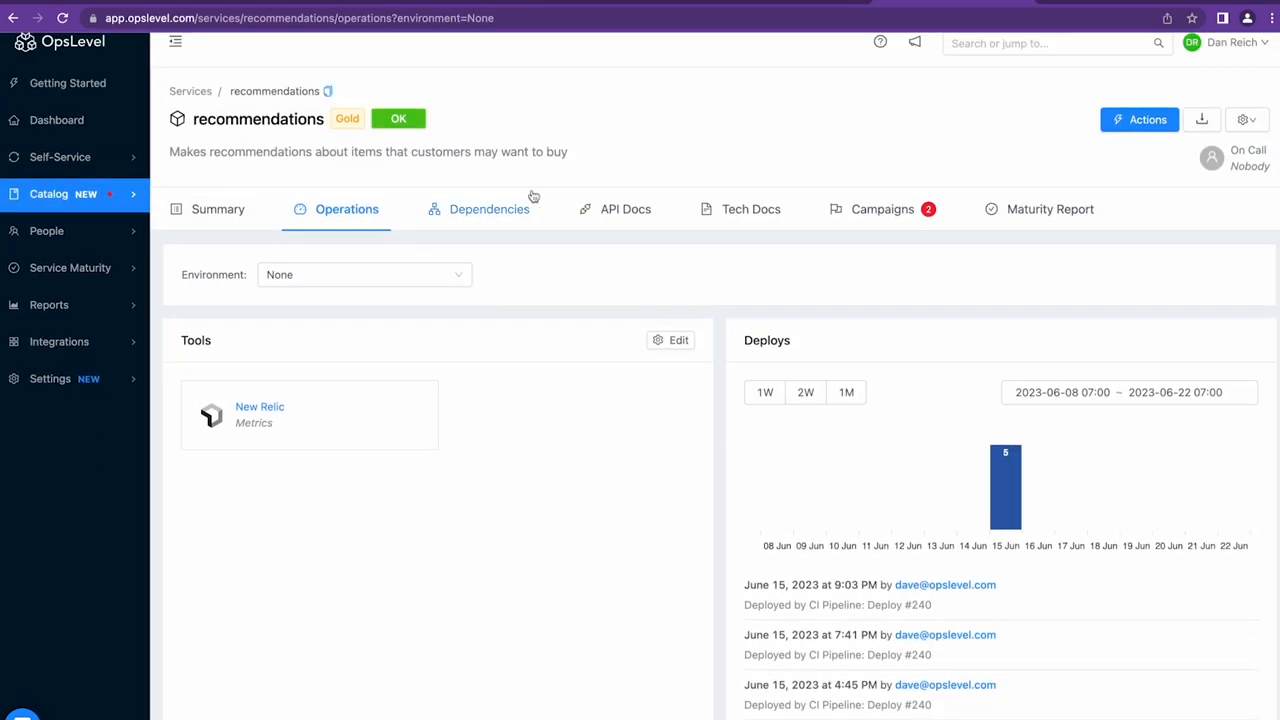
Navigate from the recommendations dependency map to the Shopping Cart service page.
click(489, 209)
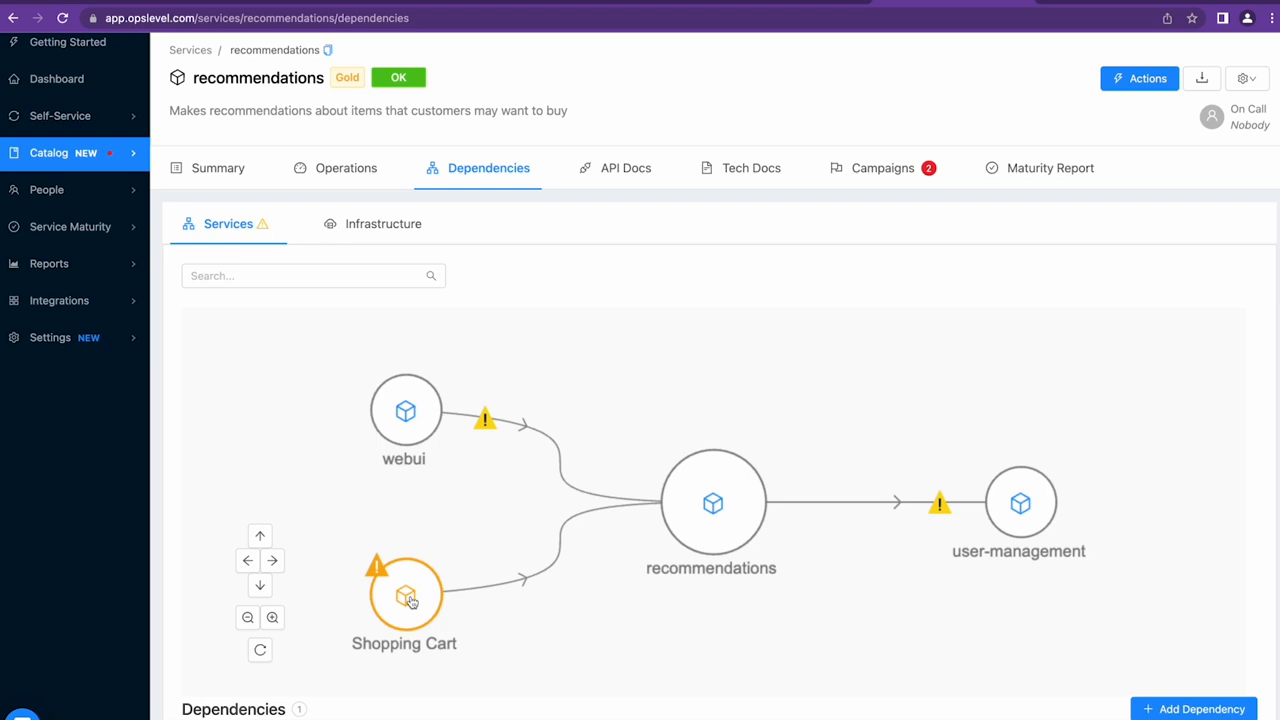
click(405, 593)
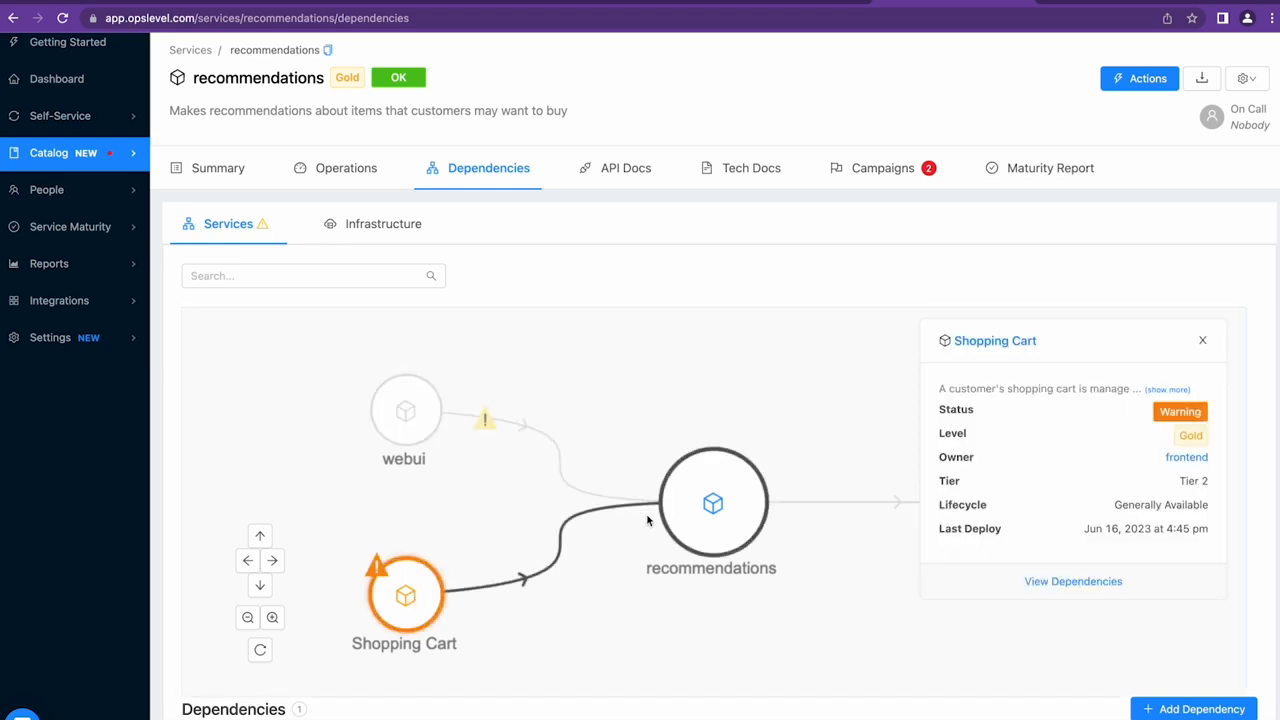
mouse_move(1191, 435)
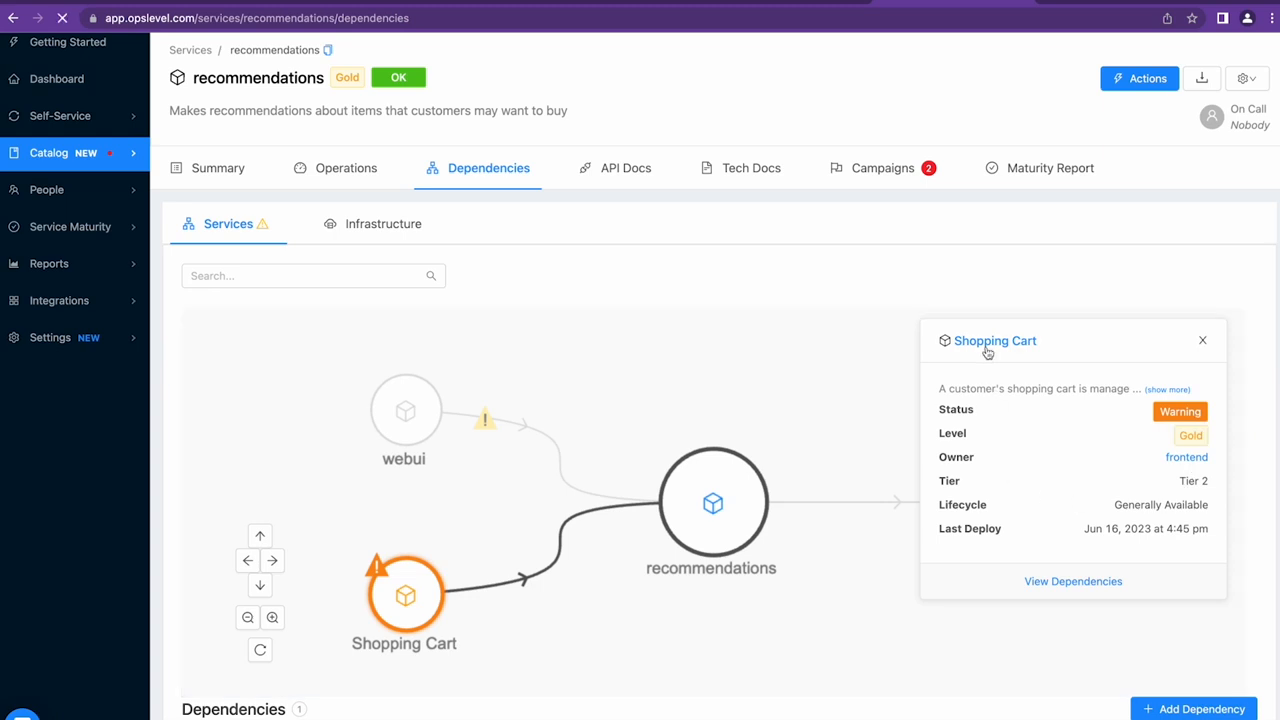
click(994, 340)
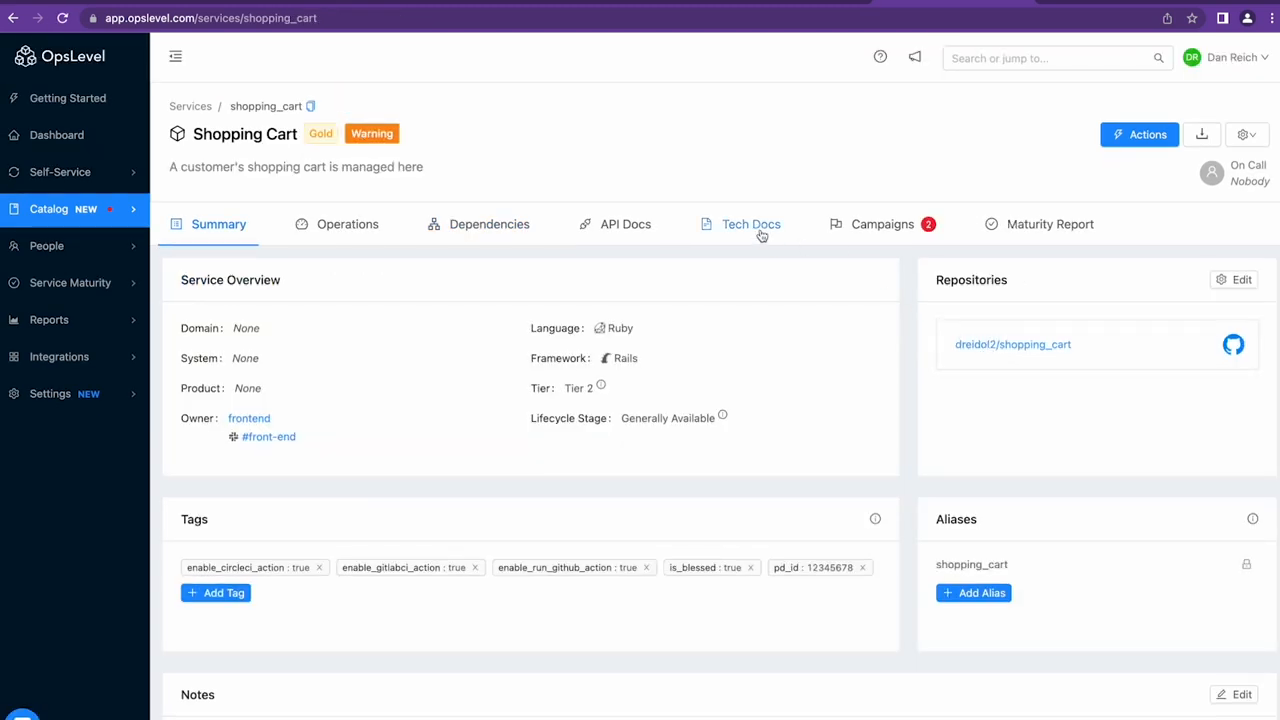
Scroll the Service Maturity rubric to the Gold New Relic Alert Source check.
click(750, 224)
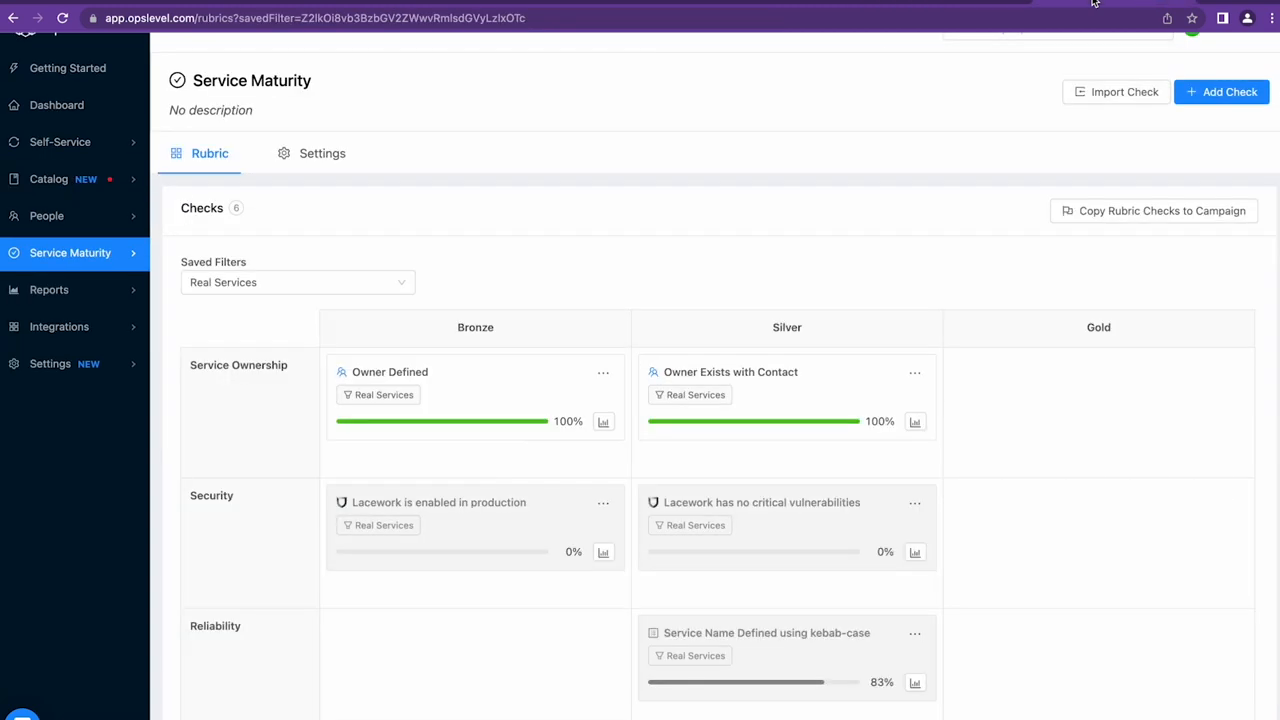
mouse_move(834, 137)
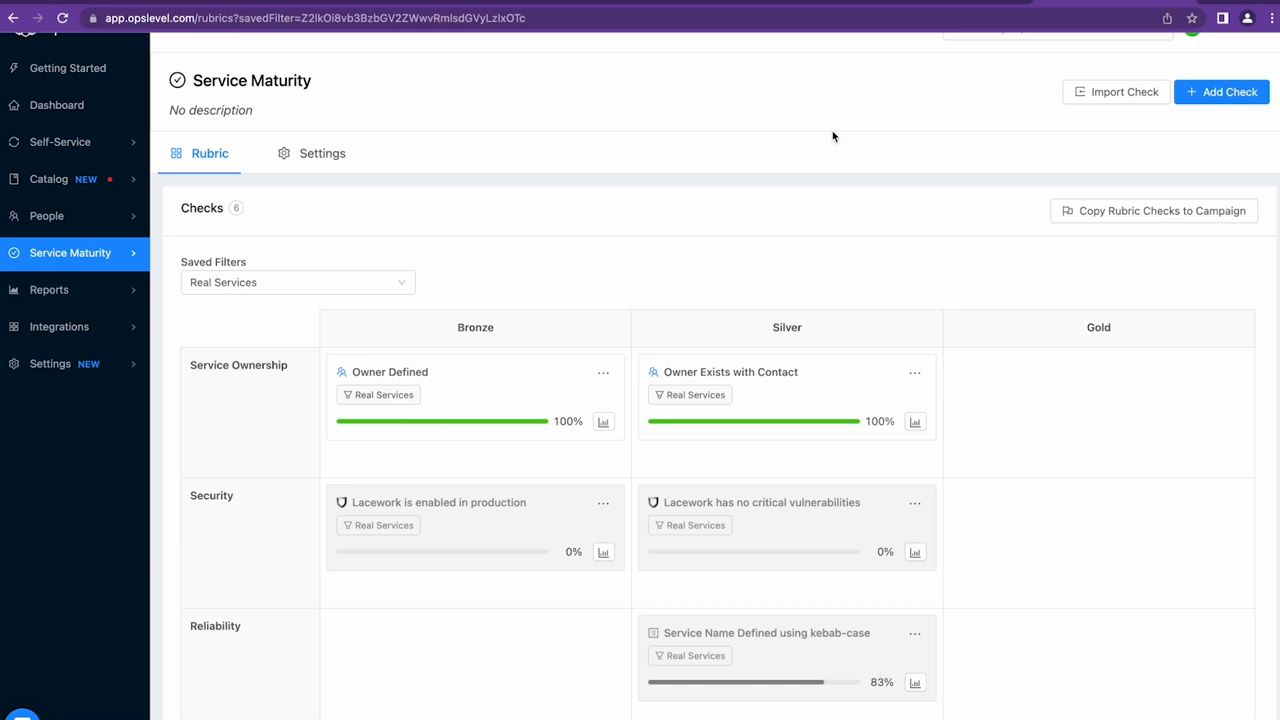
scroll(down, 3)
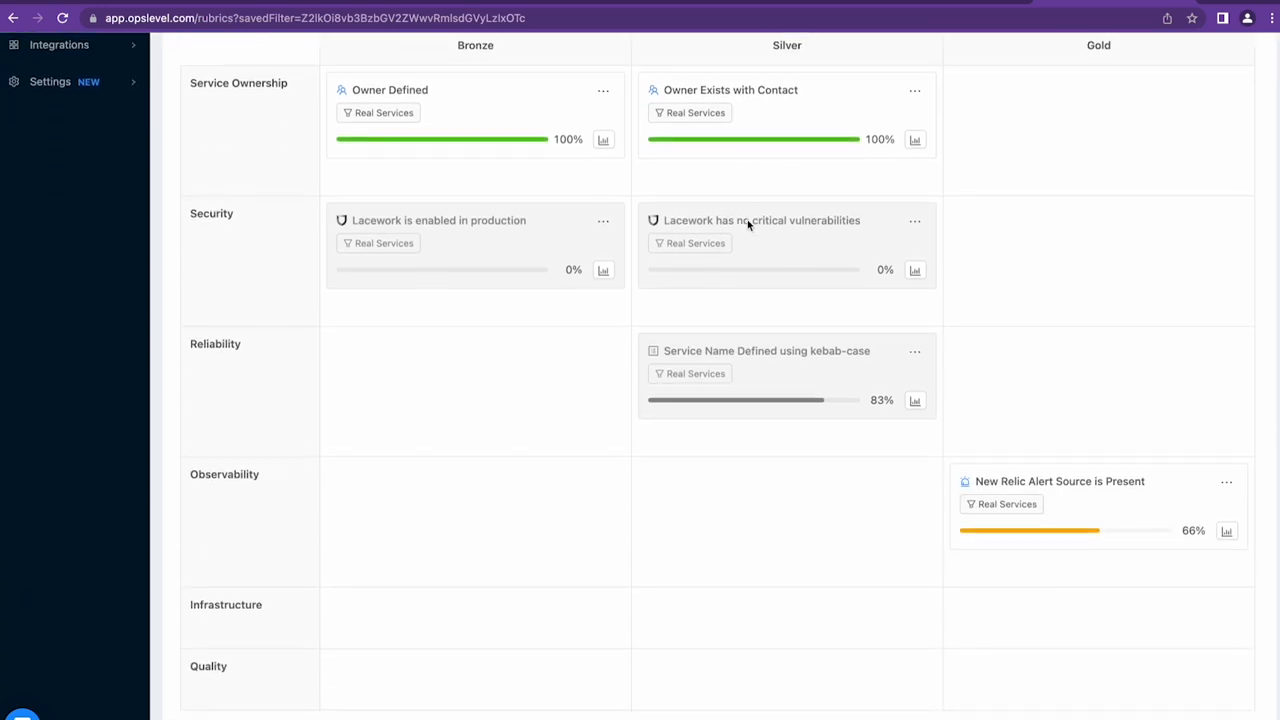
mouse_move(1067, 489)
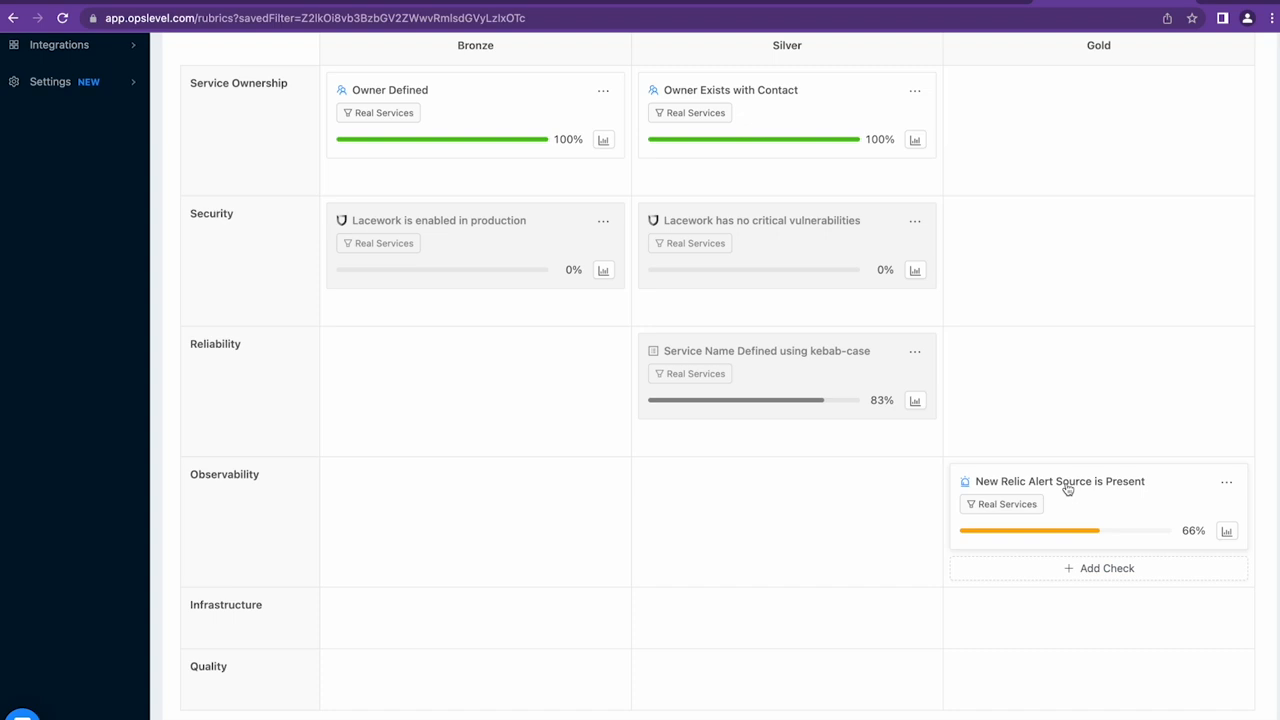
mouse_move(1227, 531)
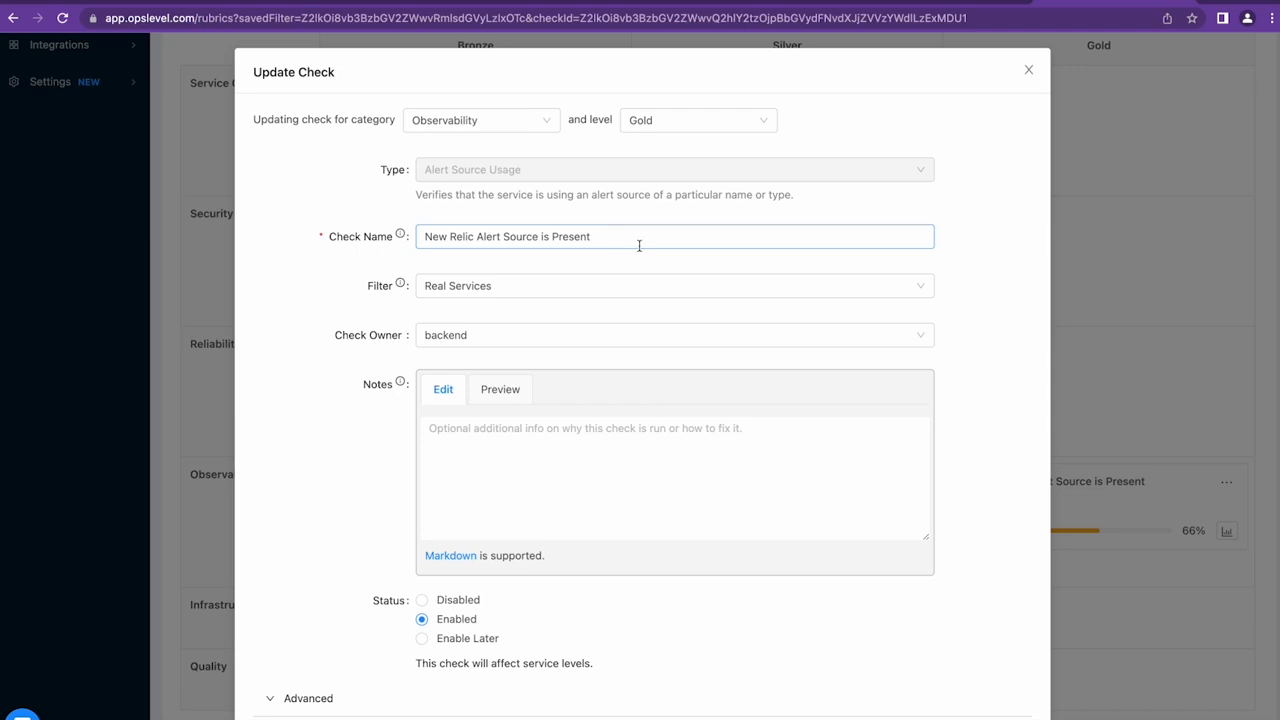
scroll(down, 3)
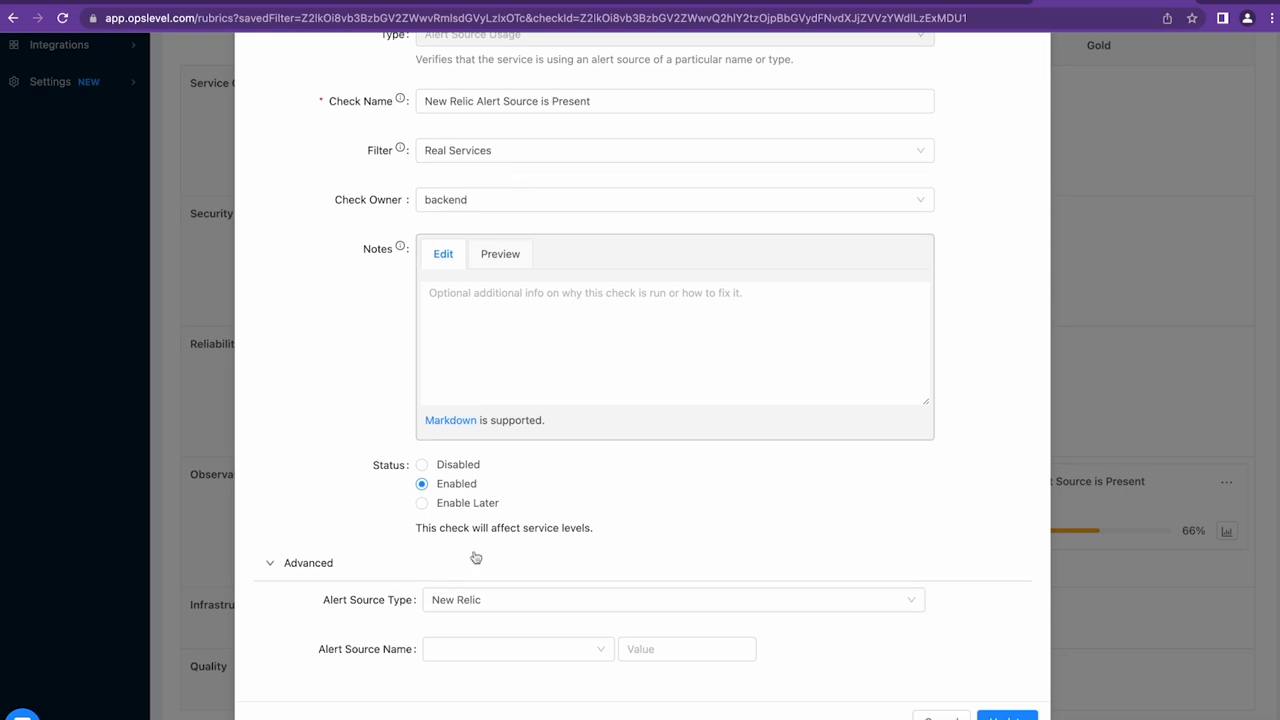
mouse_move(476, 557)
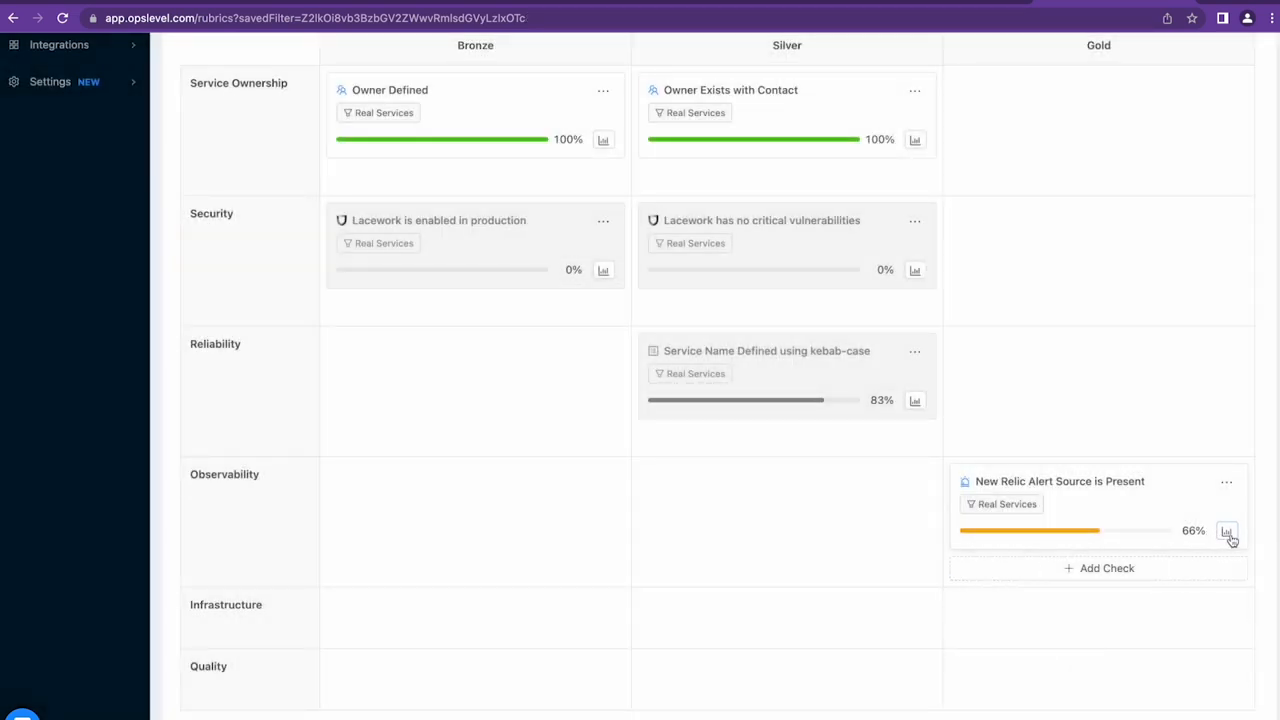
Review the New Relic check report (4 of 6 passing), then return to Dashboard.
click(1227, 531)
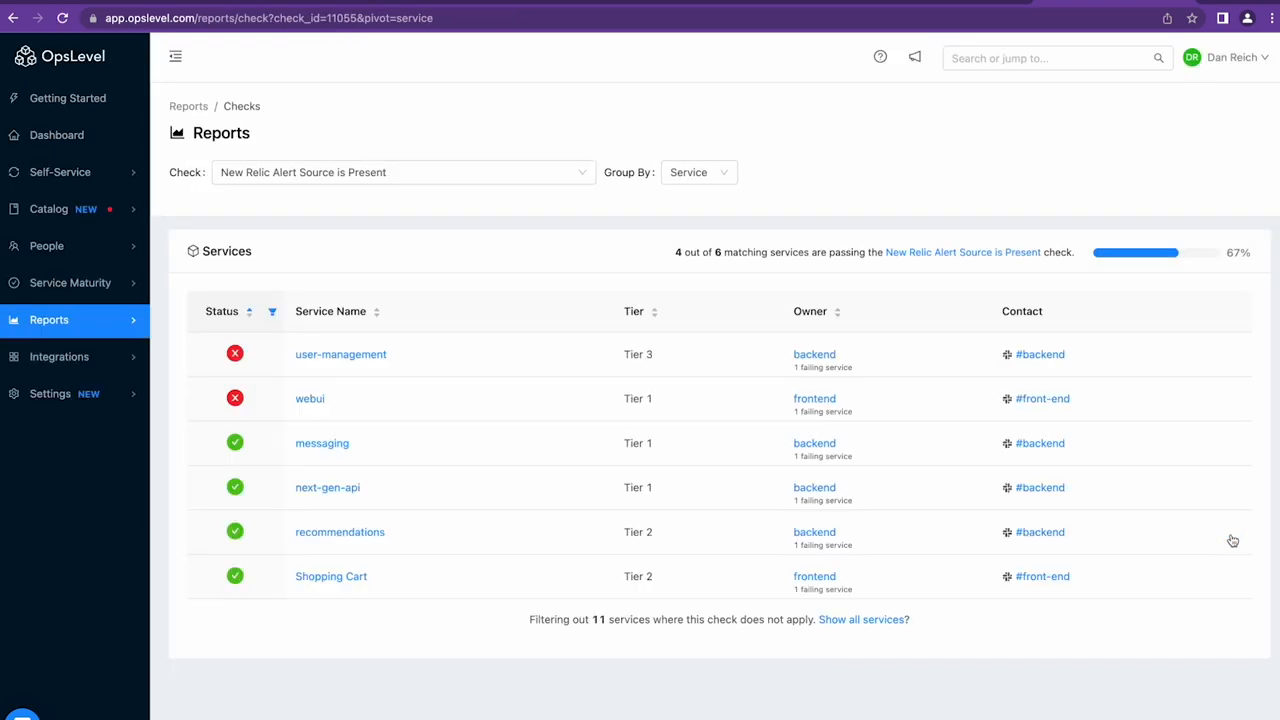
mouse_move(291, 488)
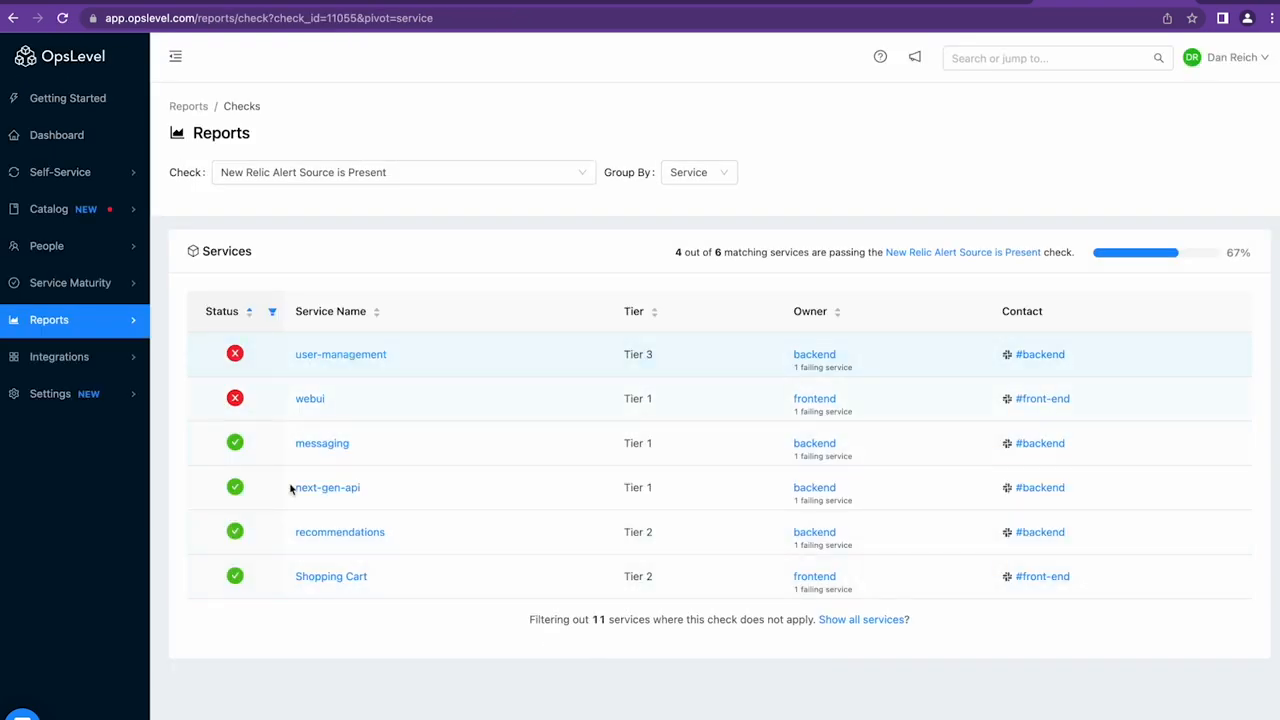
mouse_move(686, 538)
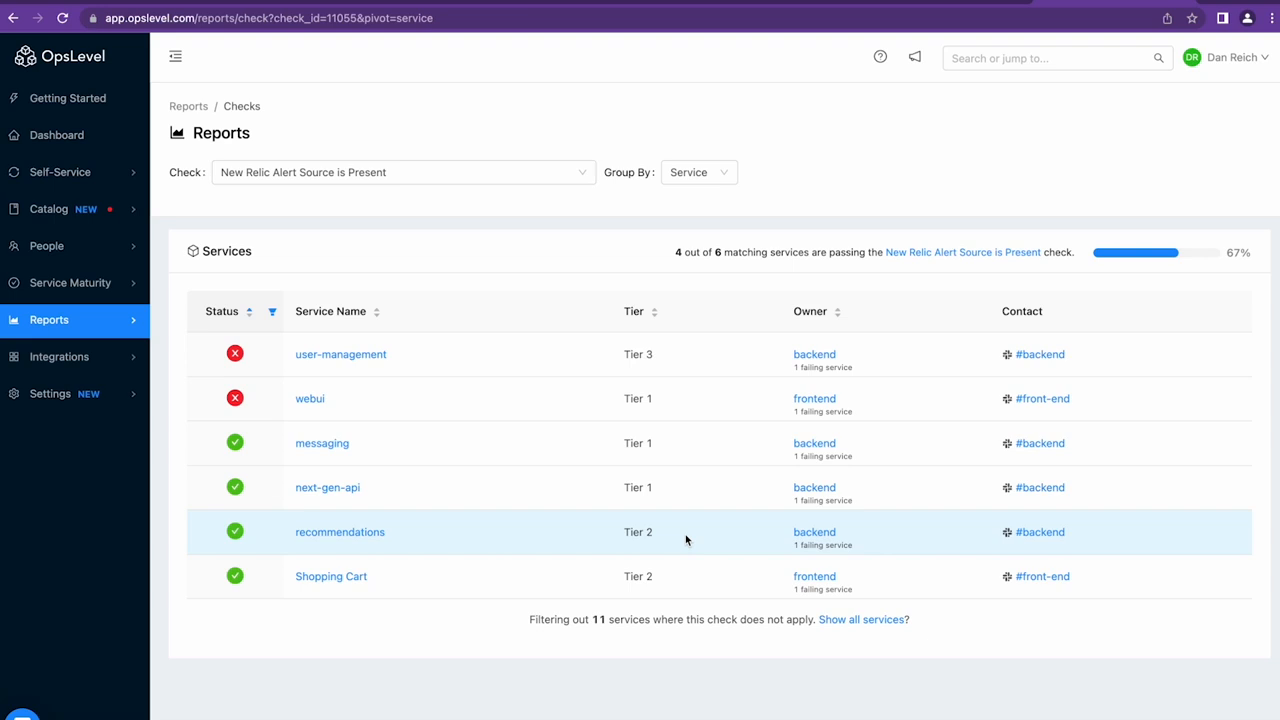
mouse_move(692, 218)
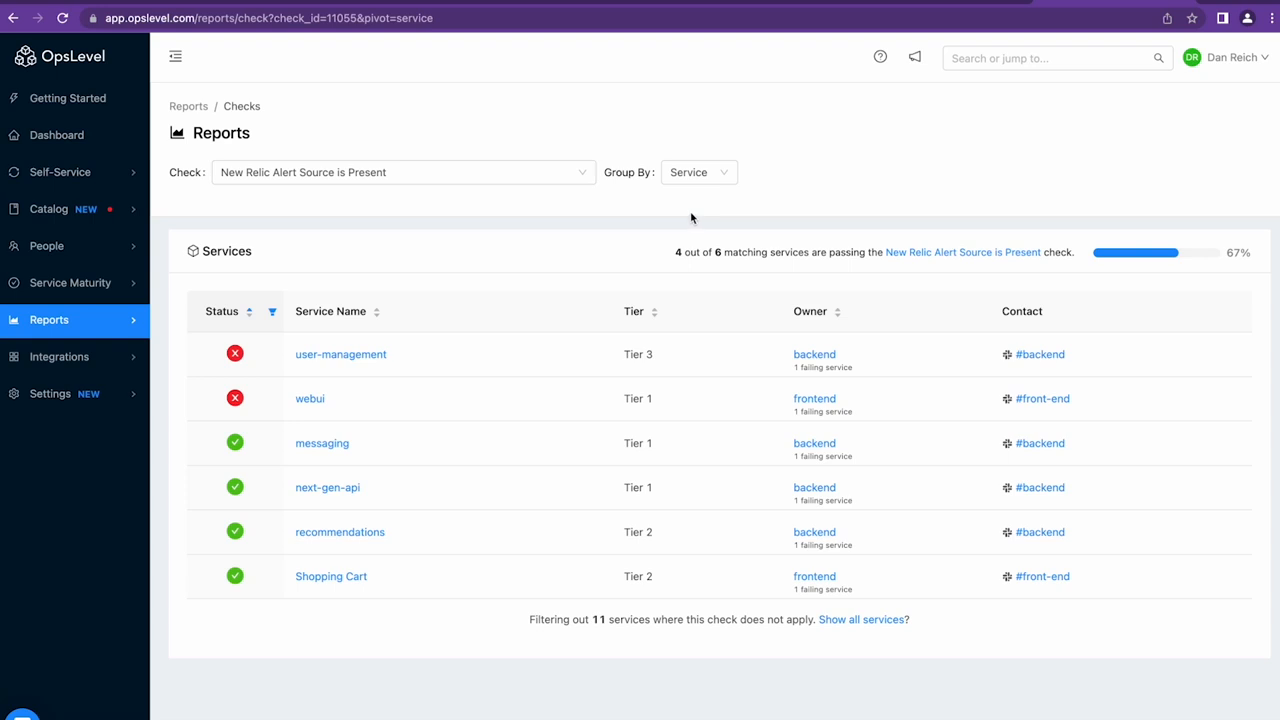
mouse_move(857, 8)
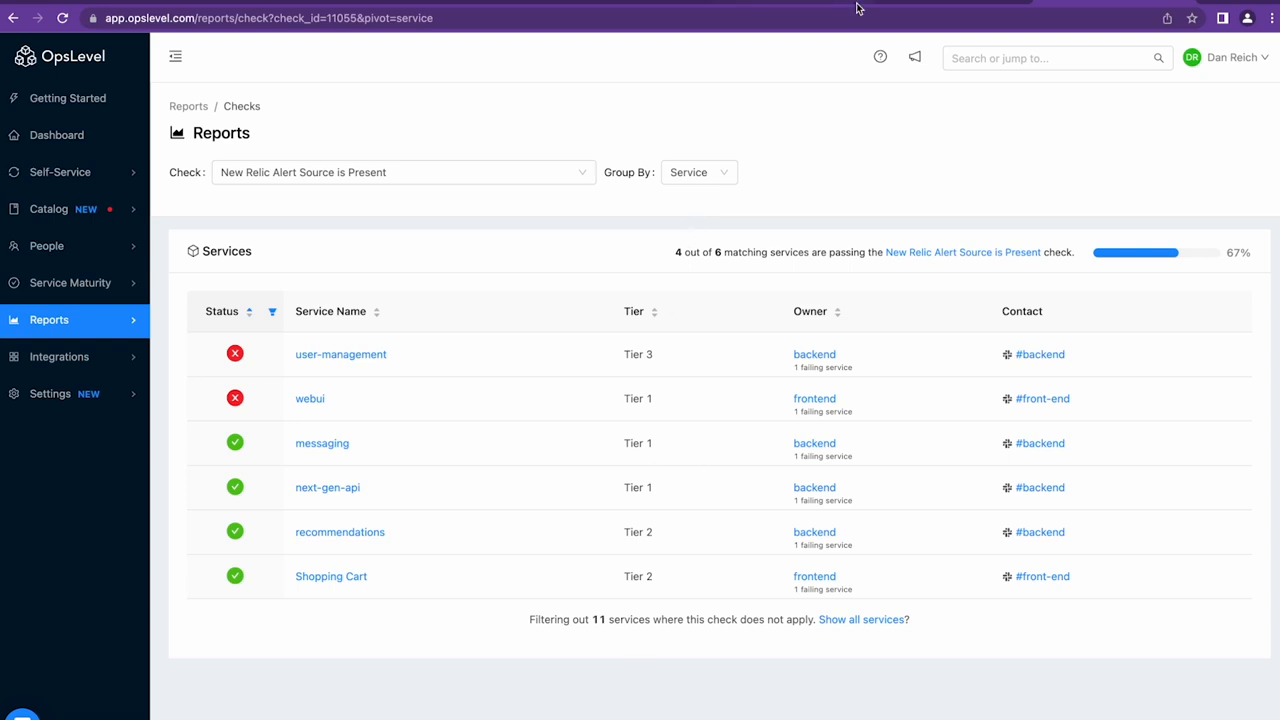
click(56, 135)
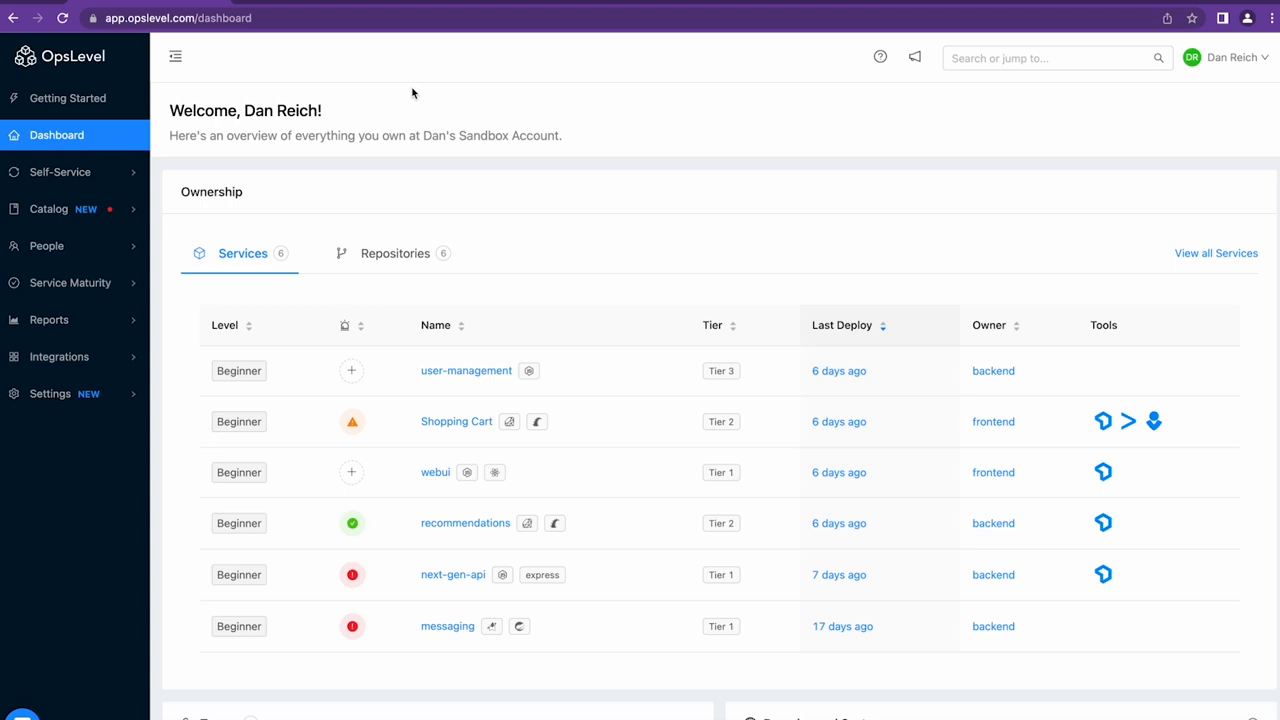